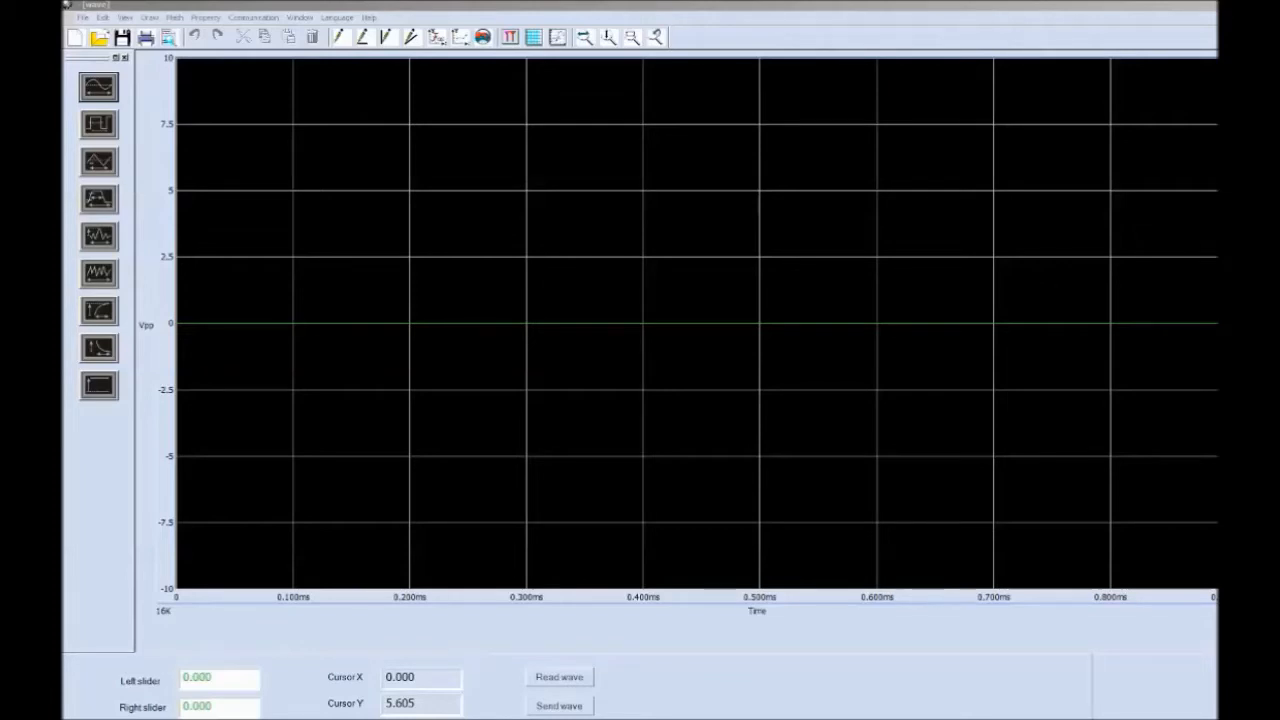
mouse_move(356, 290)
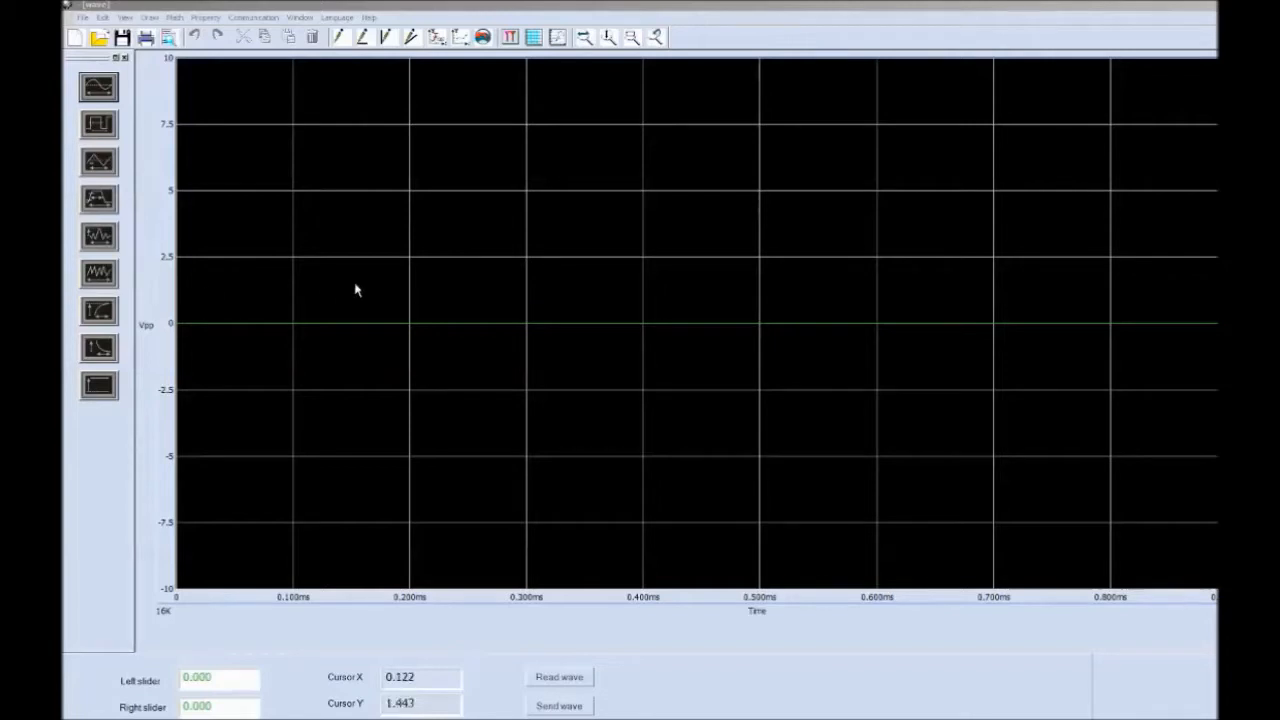
mouse_move(660, 328)
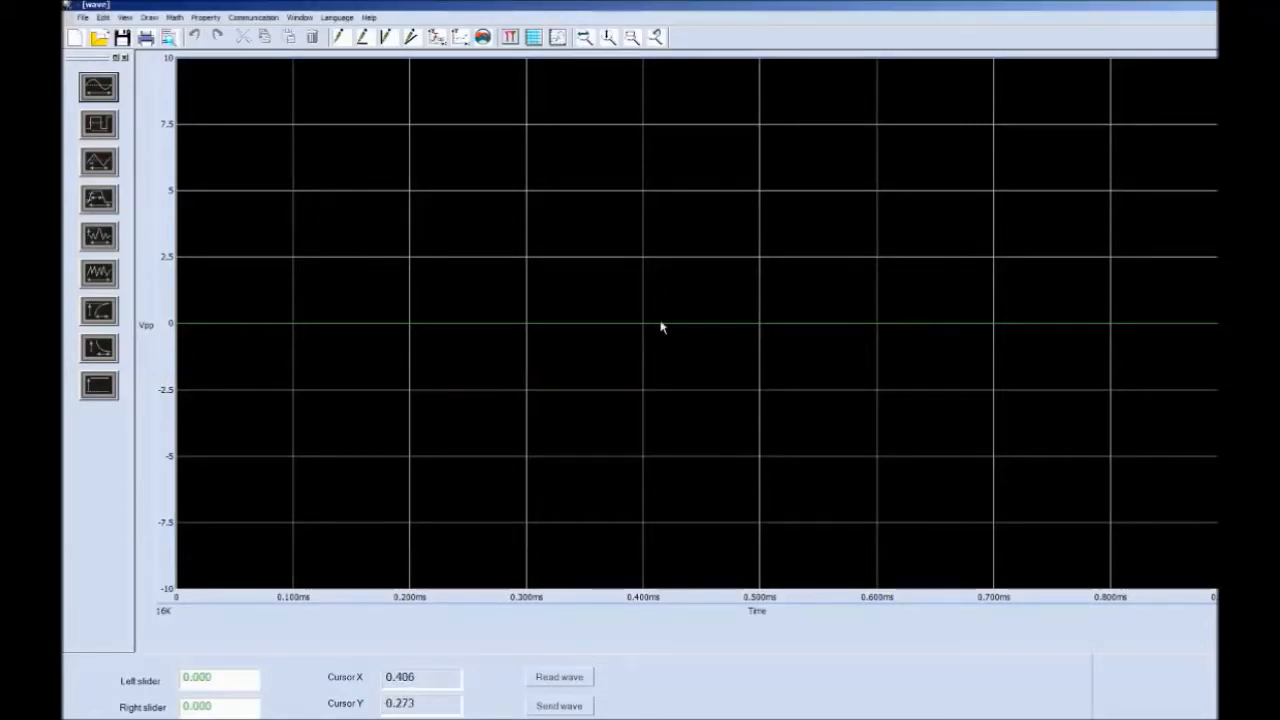
mouse_move(264, 370)
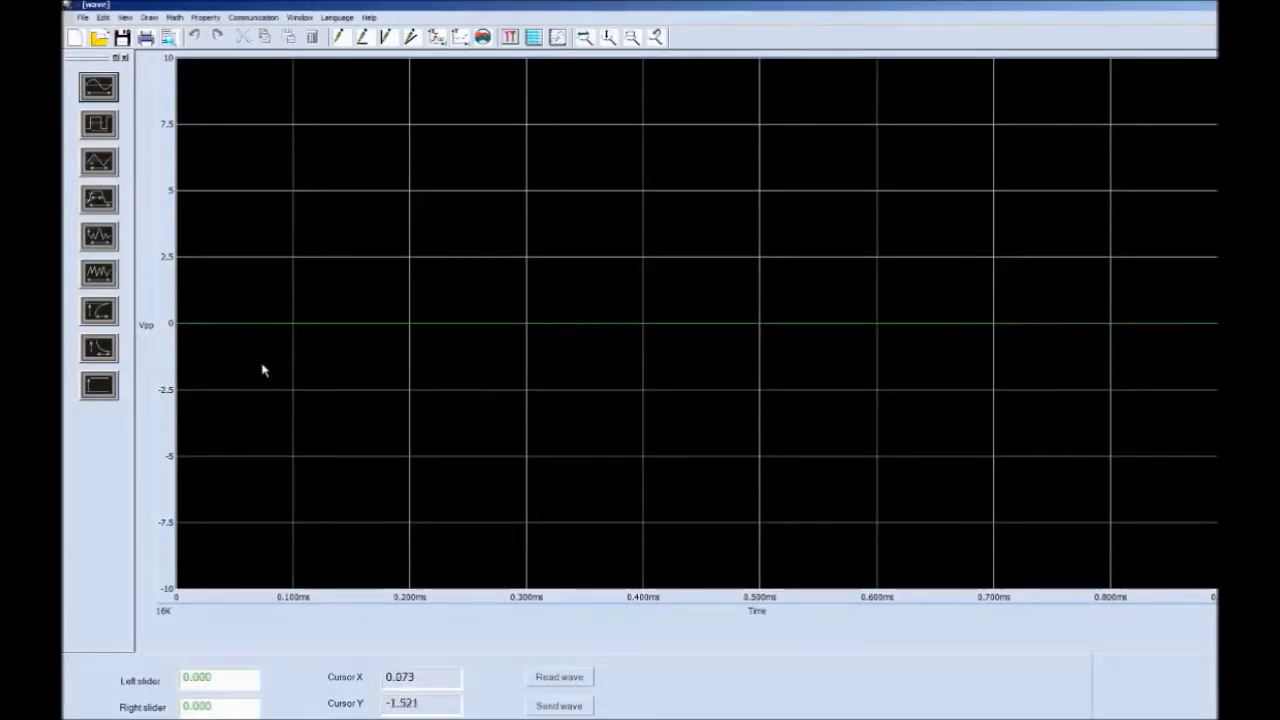
mouse_move(364, 288)
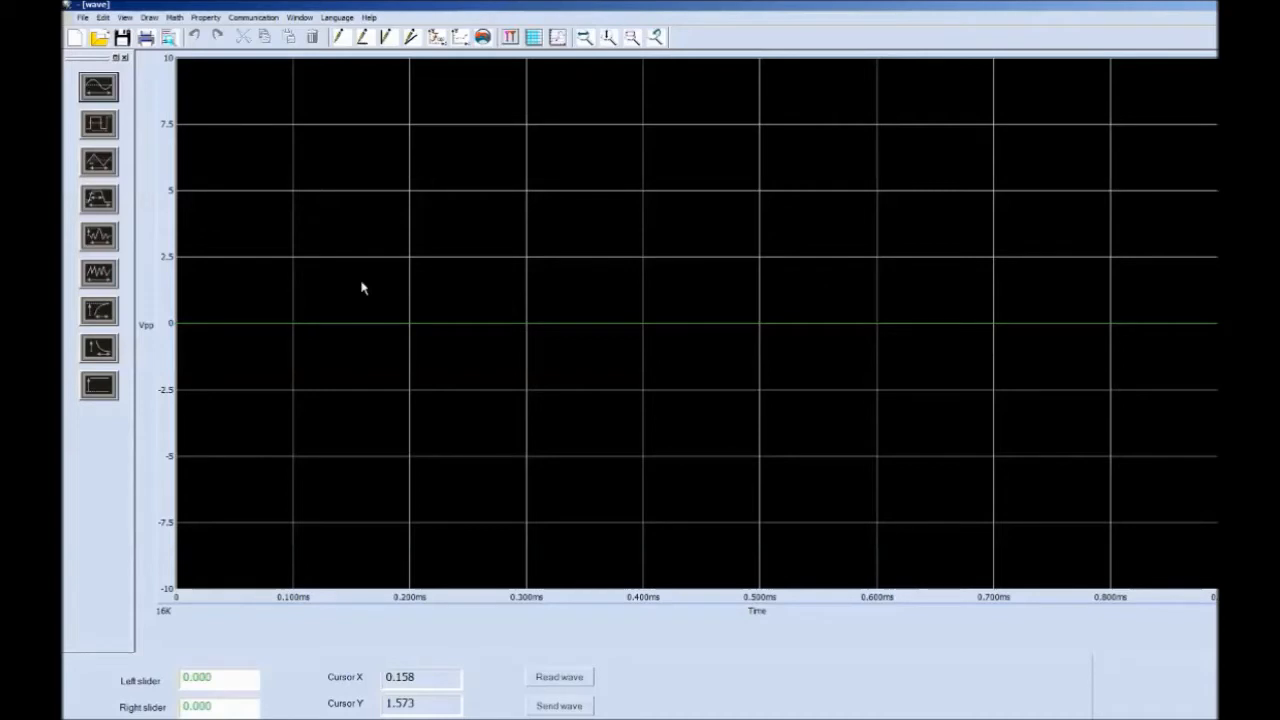
mouse_move(410, 260)
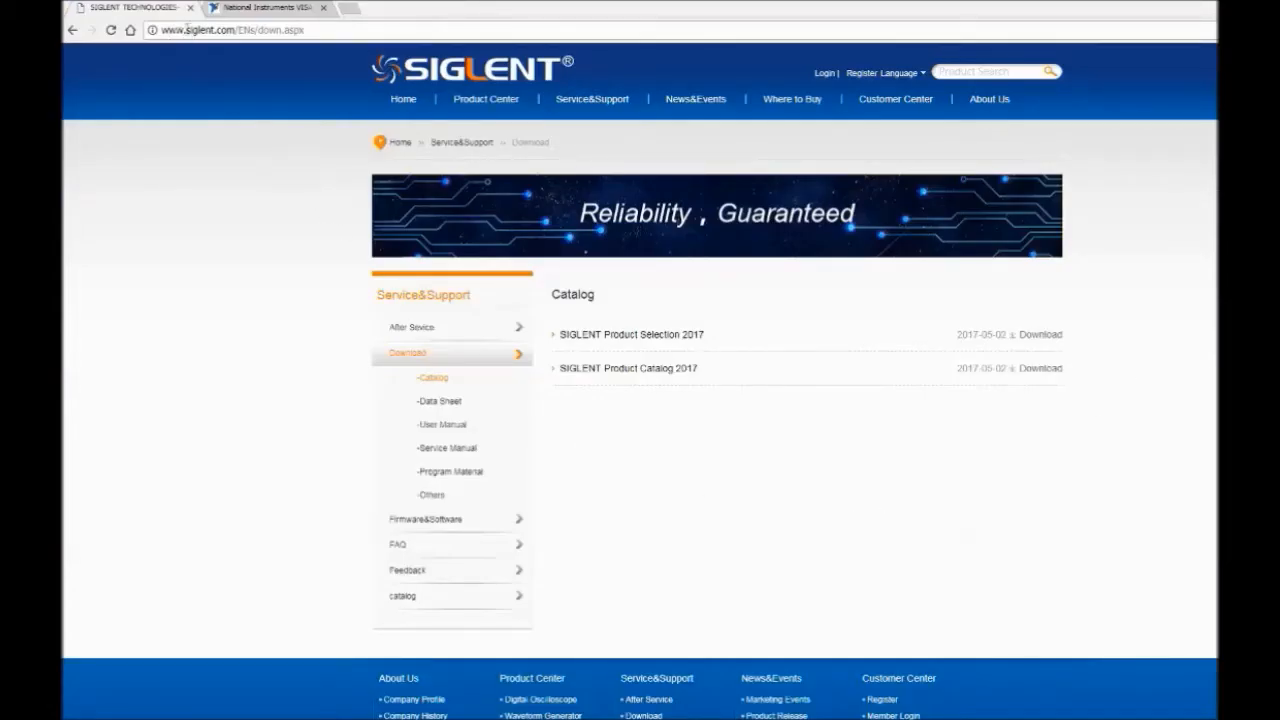
mouse_move(664, 282)
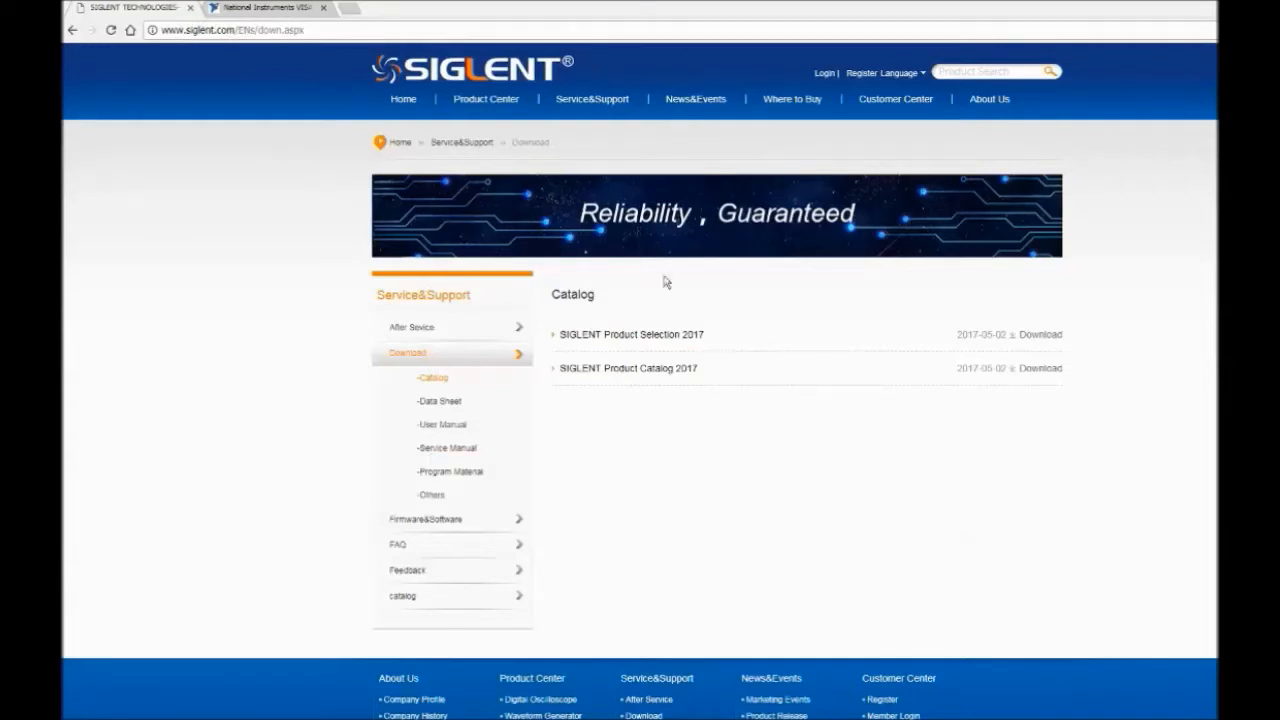
mouse_move(816, 536)
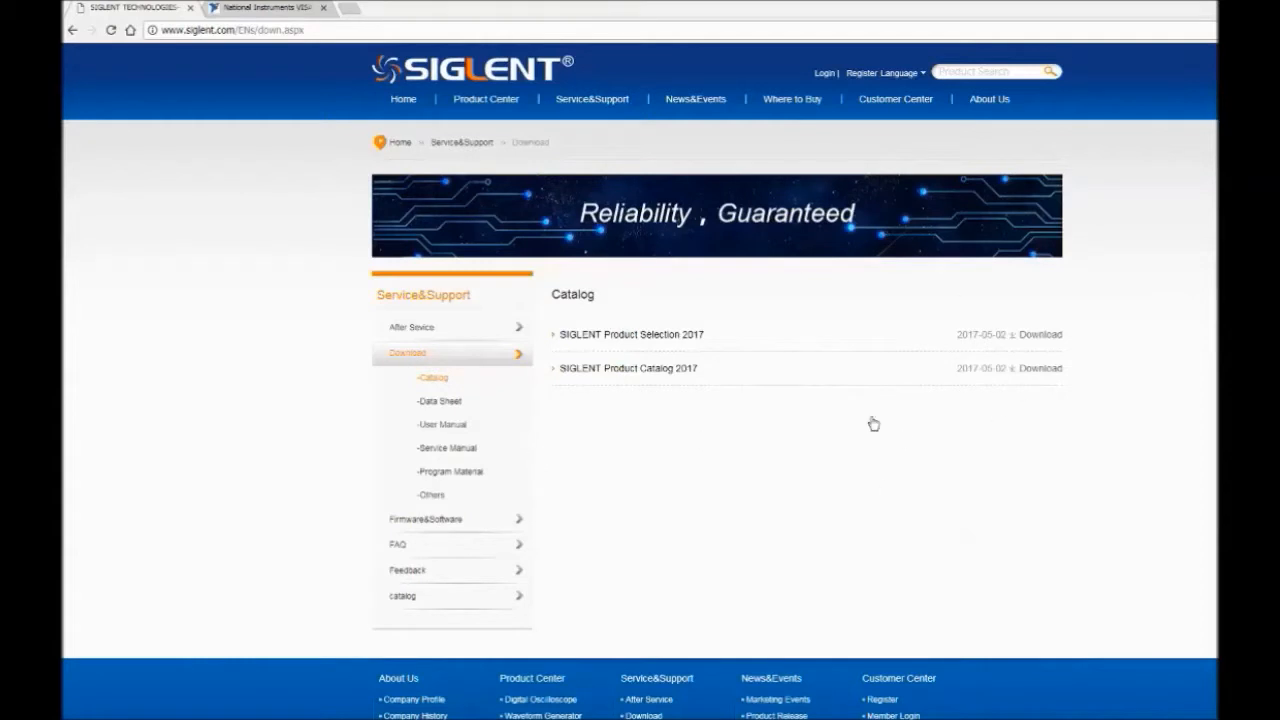
mouse_move(504, 438)
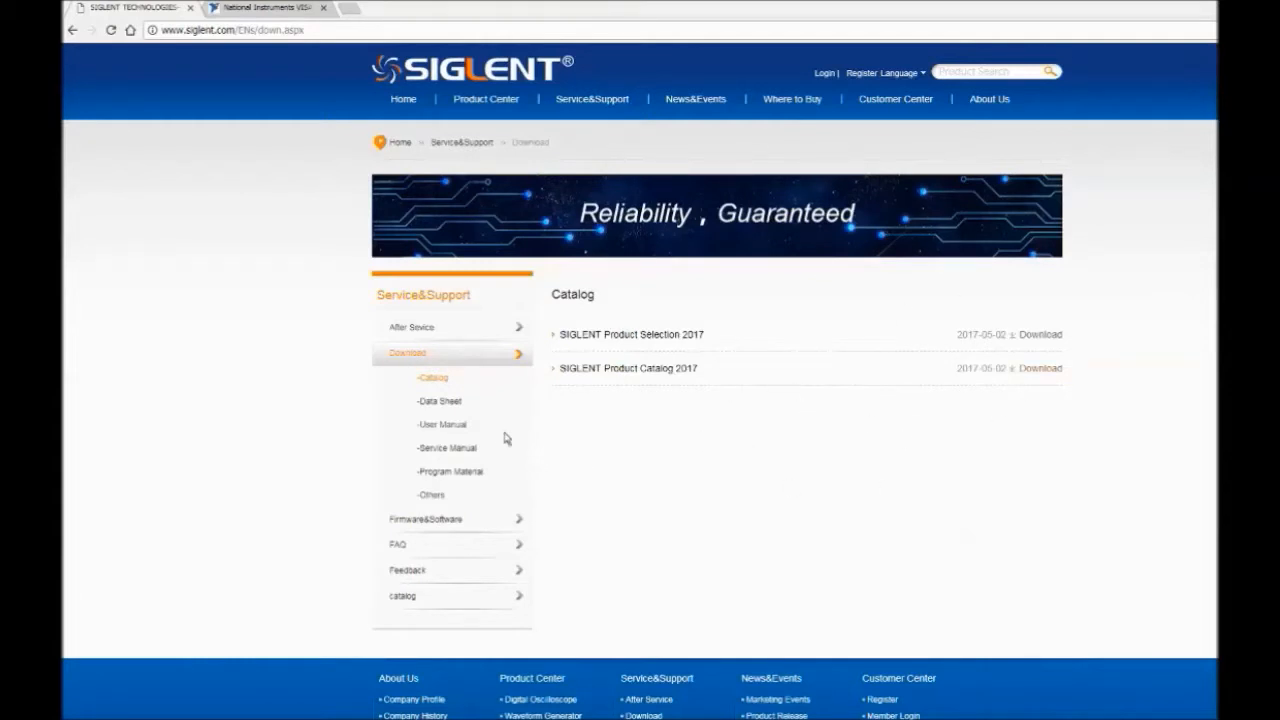
mouse_move(448, 472)
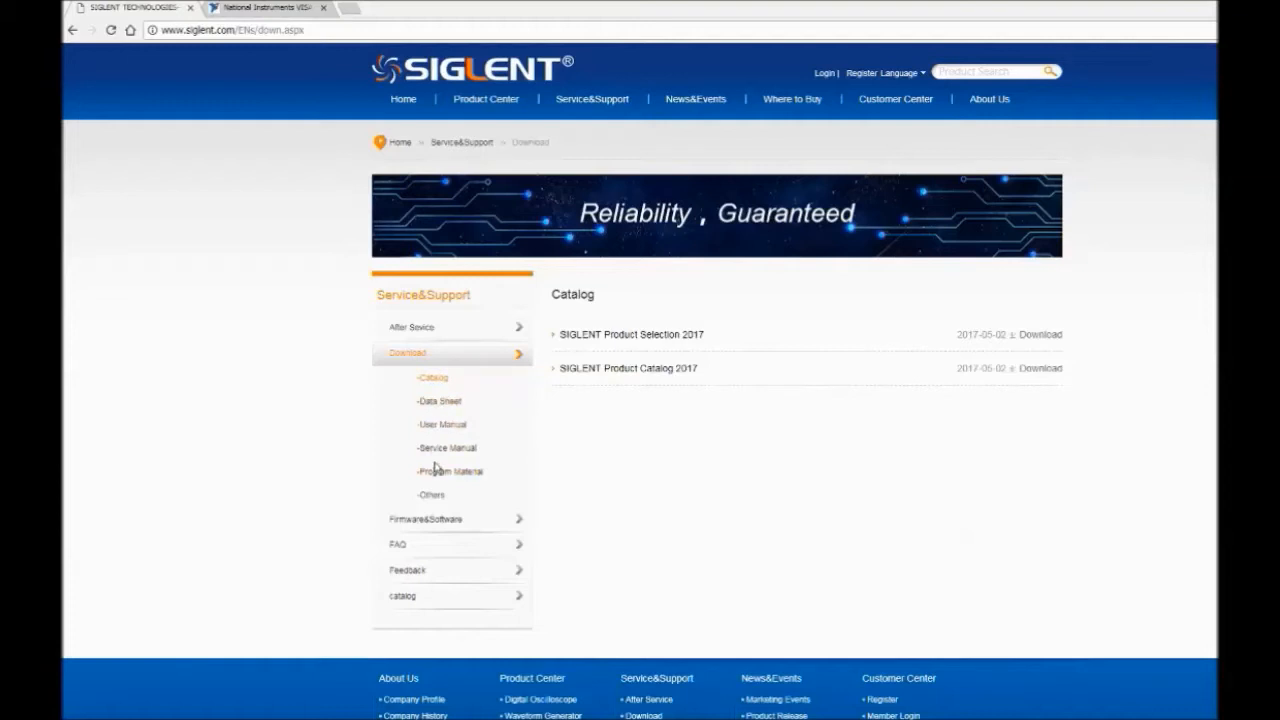
Show the Firmware & Software downloads and browse the EasyWave software packages list
click(426, 518)
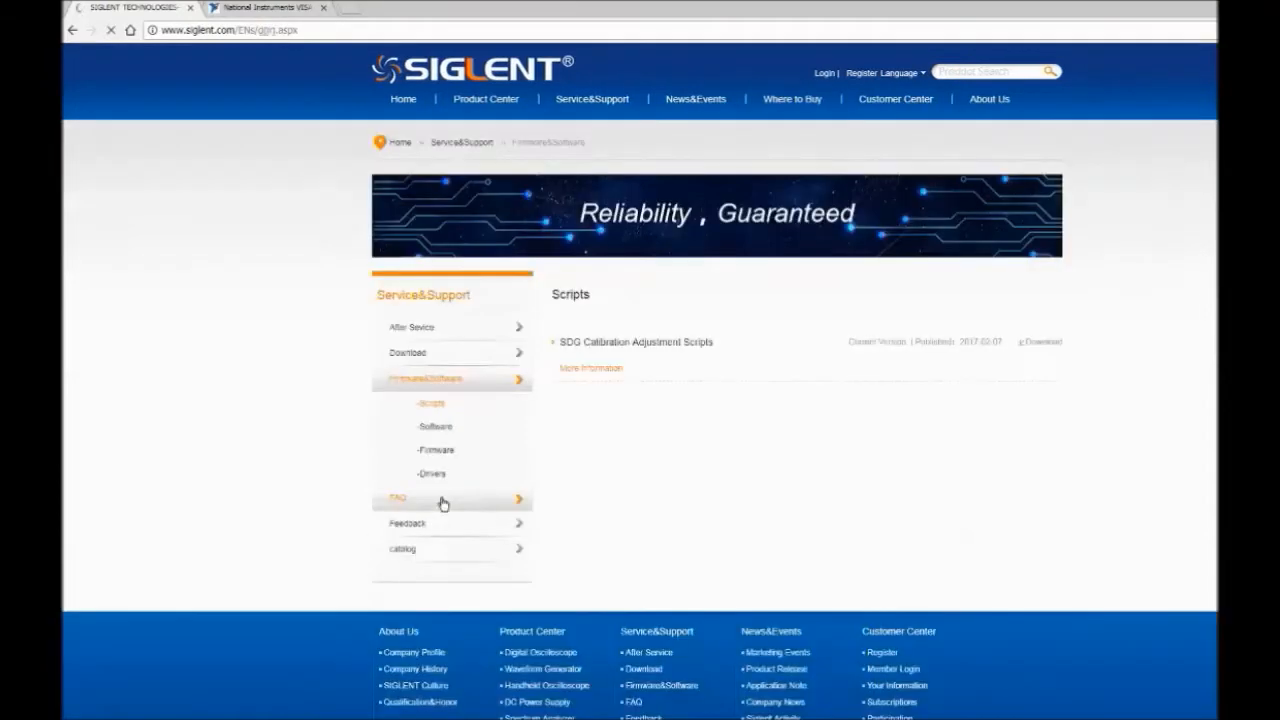
mouse_move(452, 430)
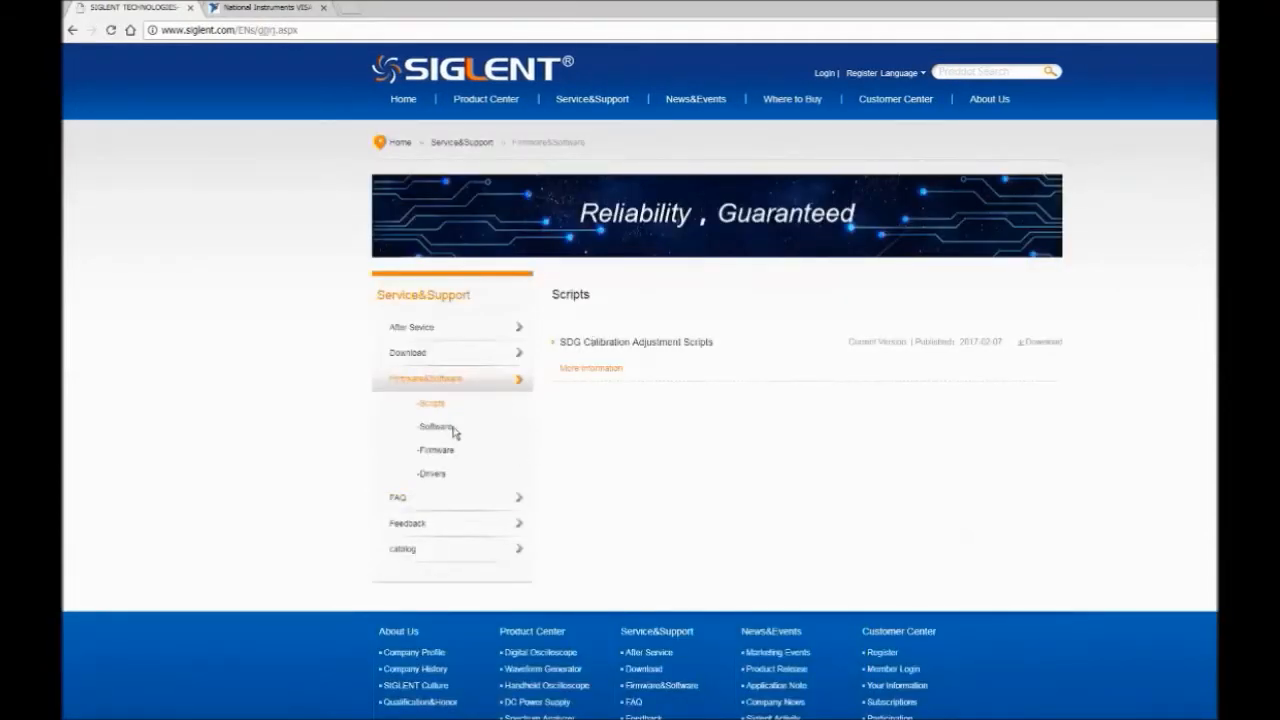
click(432, 426)
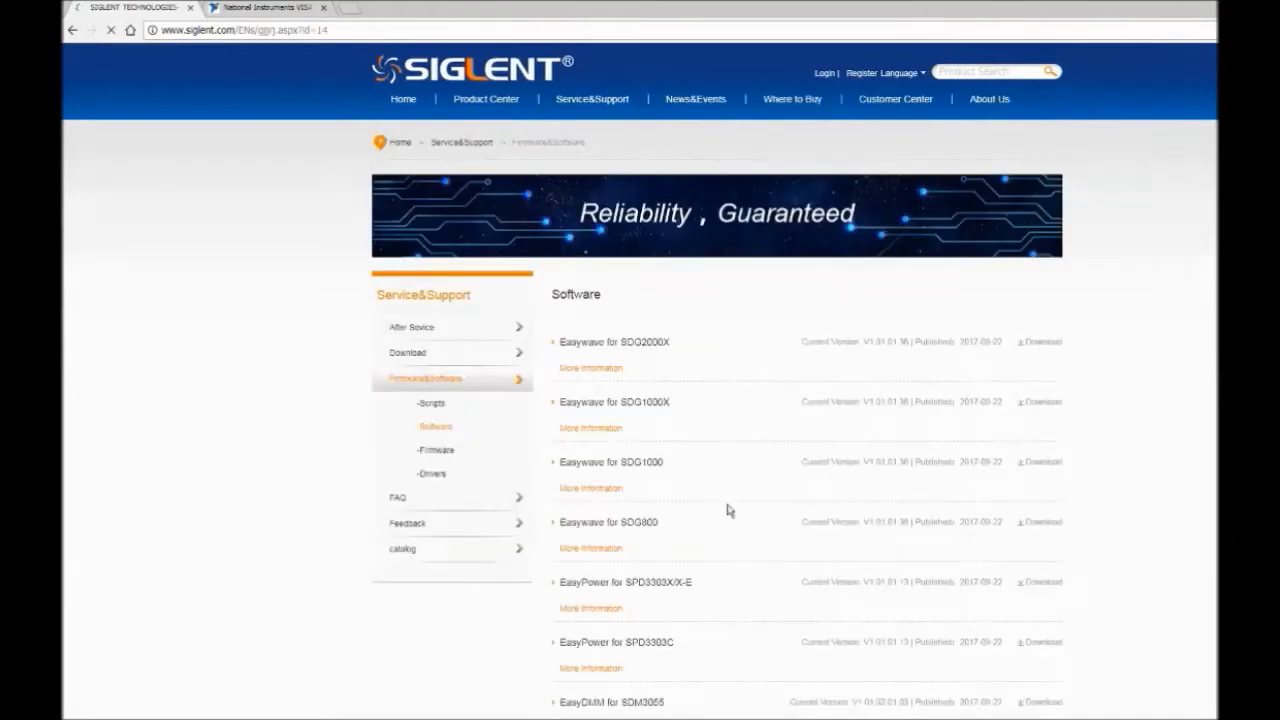
scroll(down, 3)
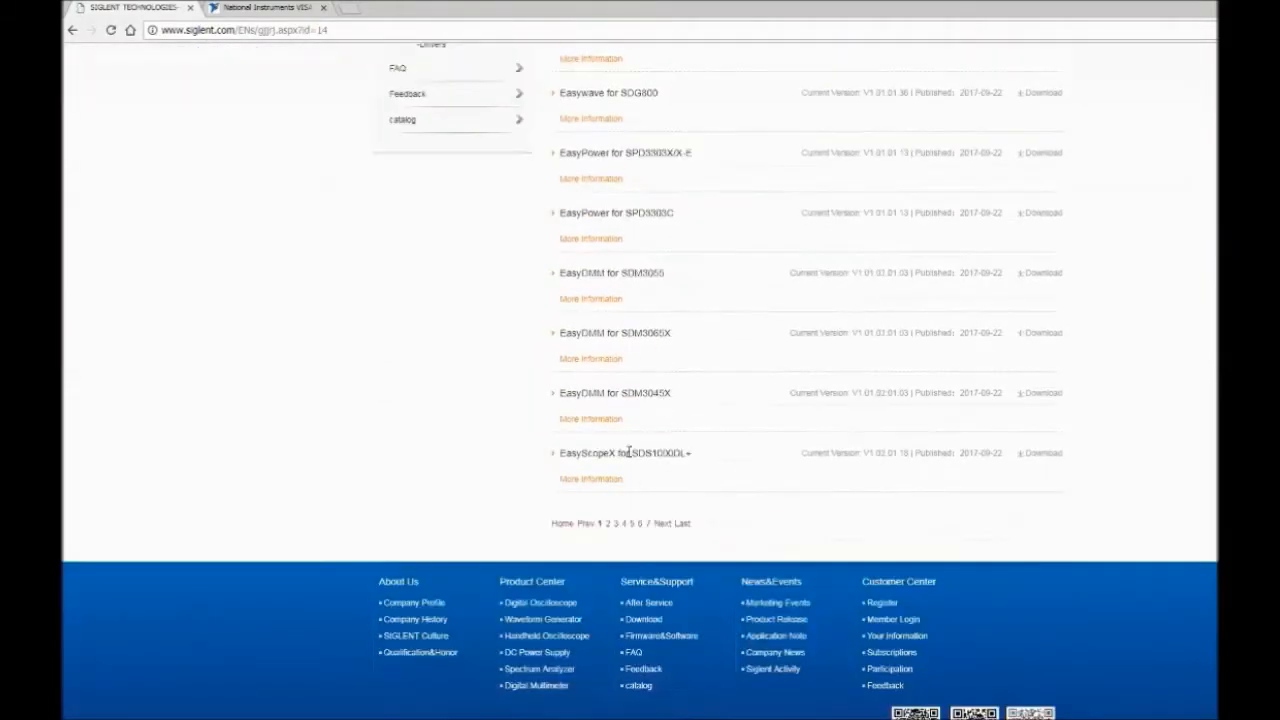
scroll(up, 3)
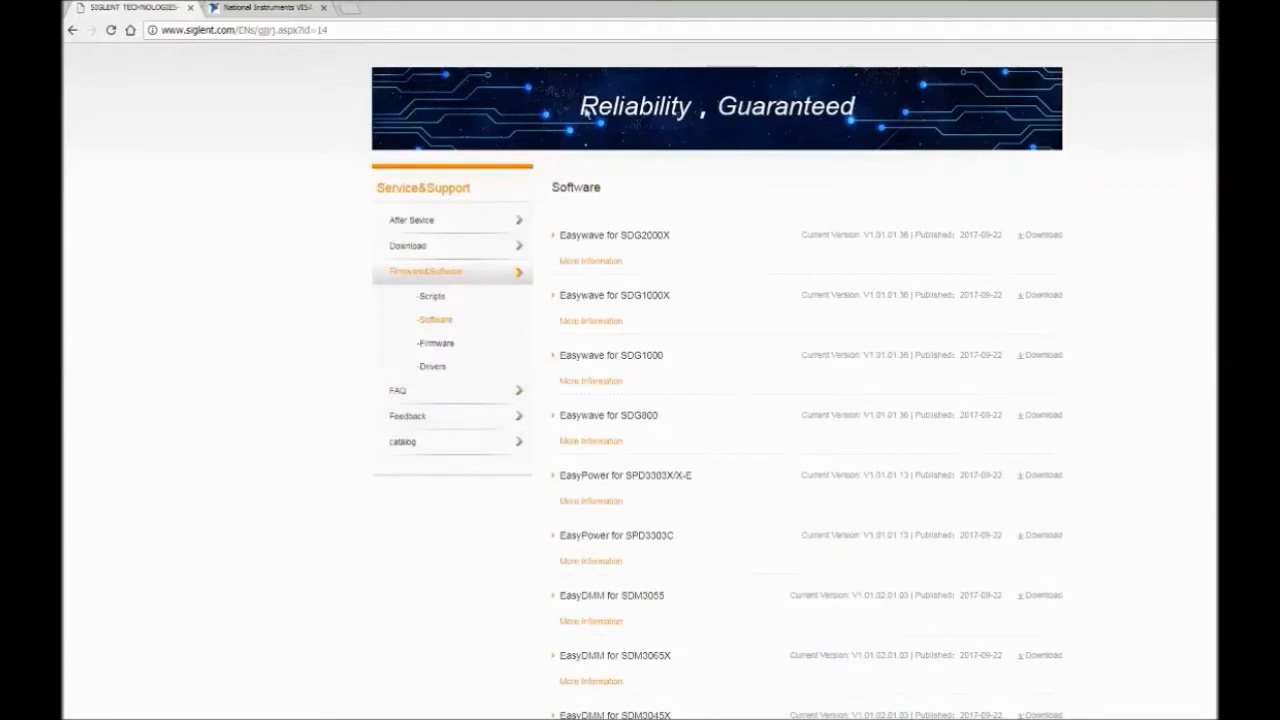
mouse_move(556, 492)
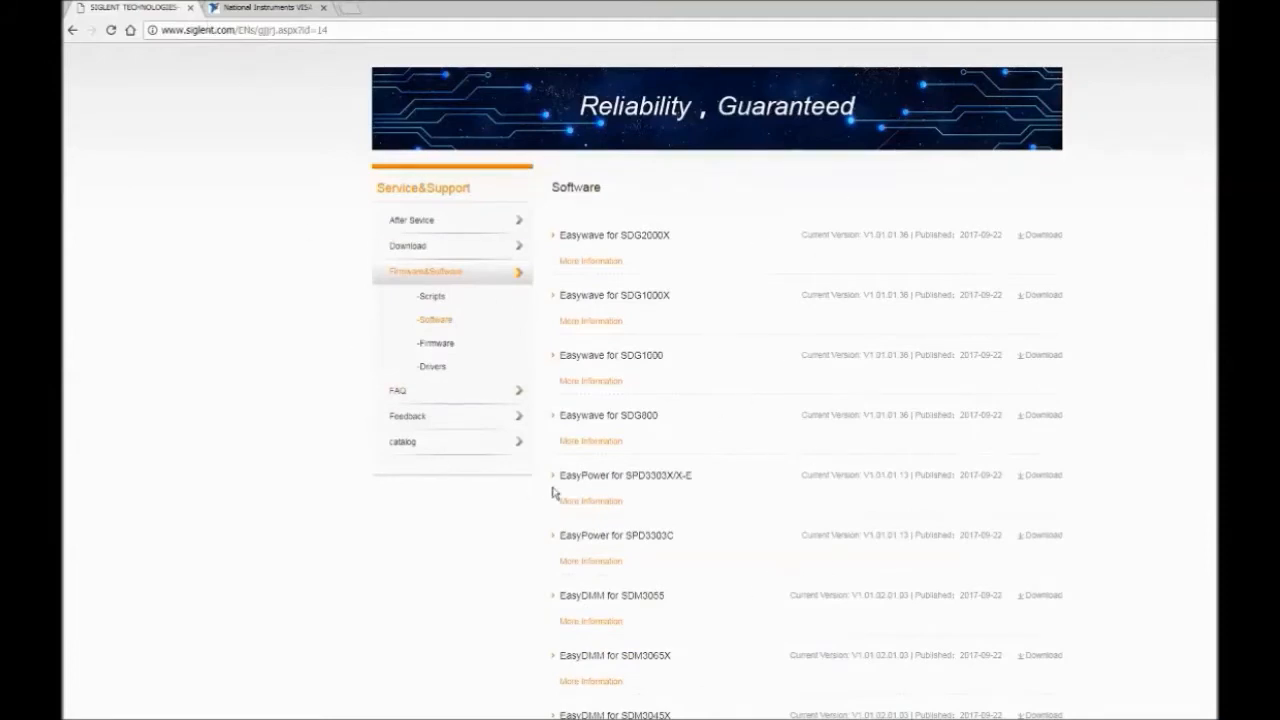
mouse_move(556, 492)
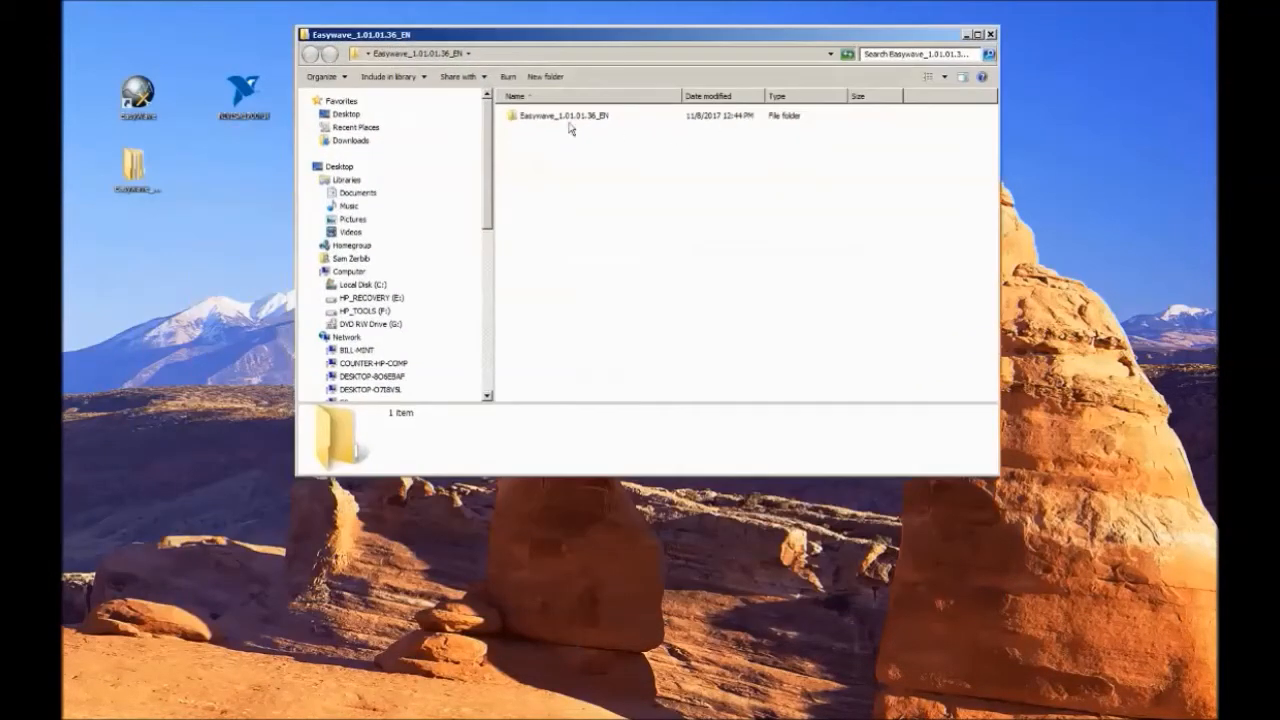
Enter the inner EasyWave folder and view the EasyWave Install Guide PDF
double_click(560, 114)
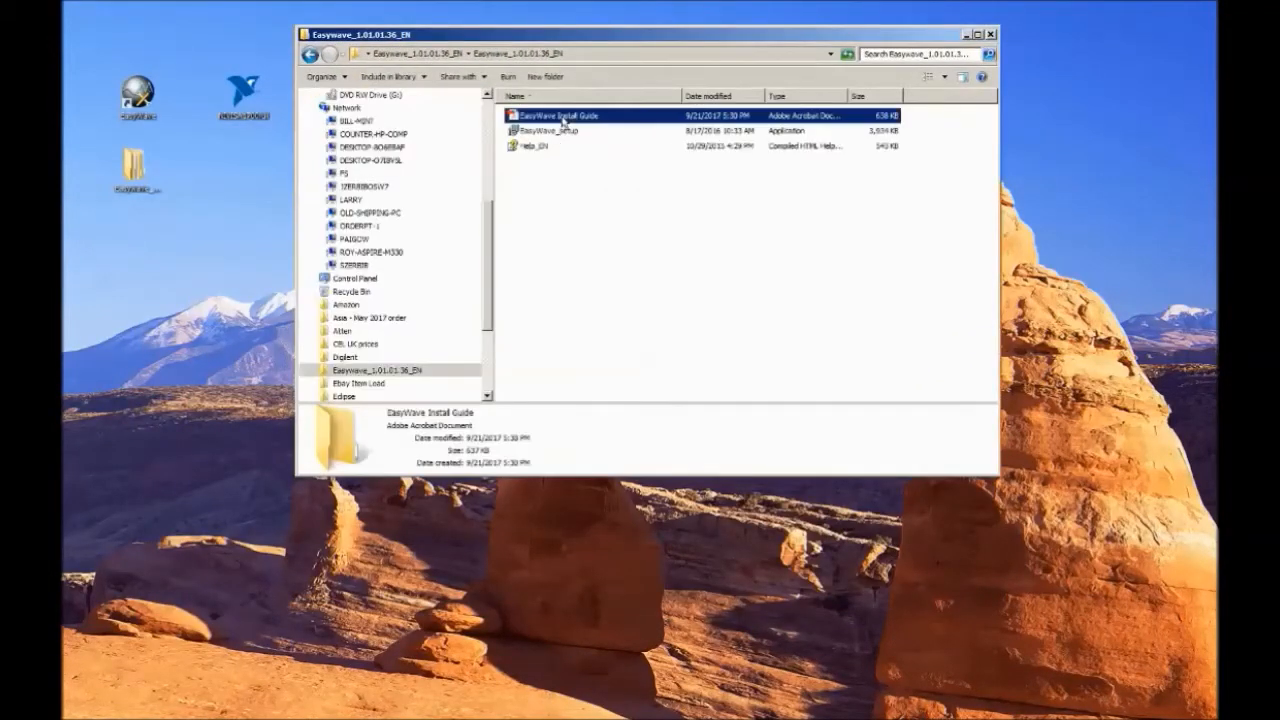
double_click(564, 114)
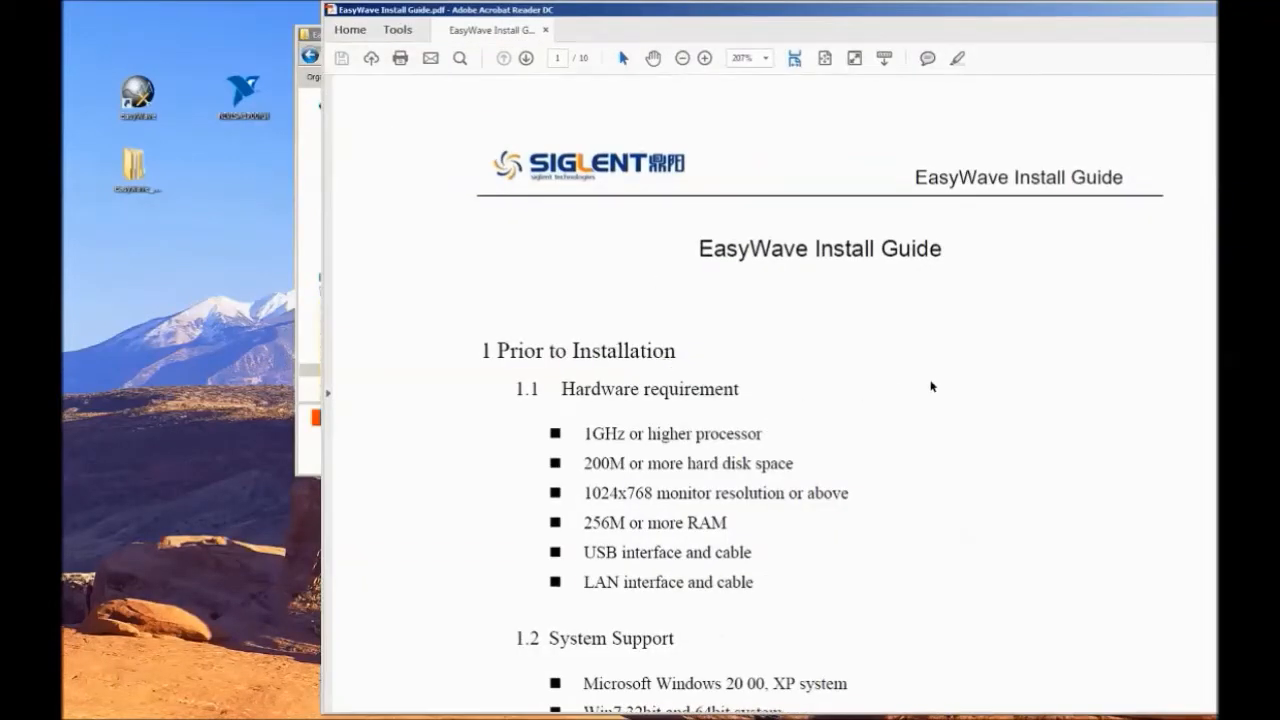
Reach section 1.3 Software requirement and select the word NI-VISA
scroll(down, 3)
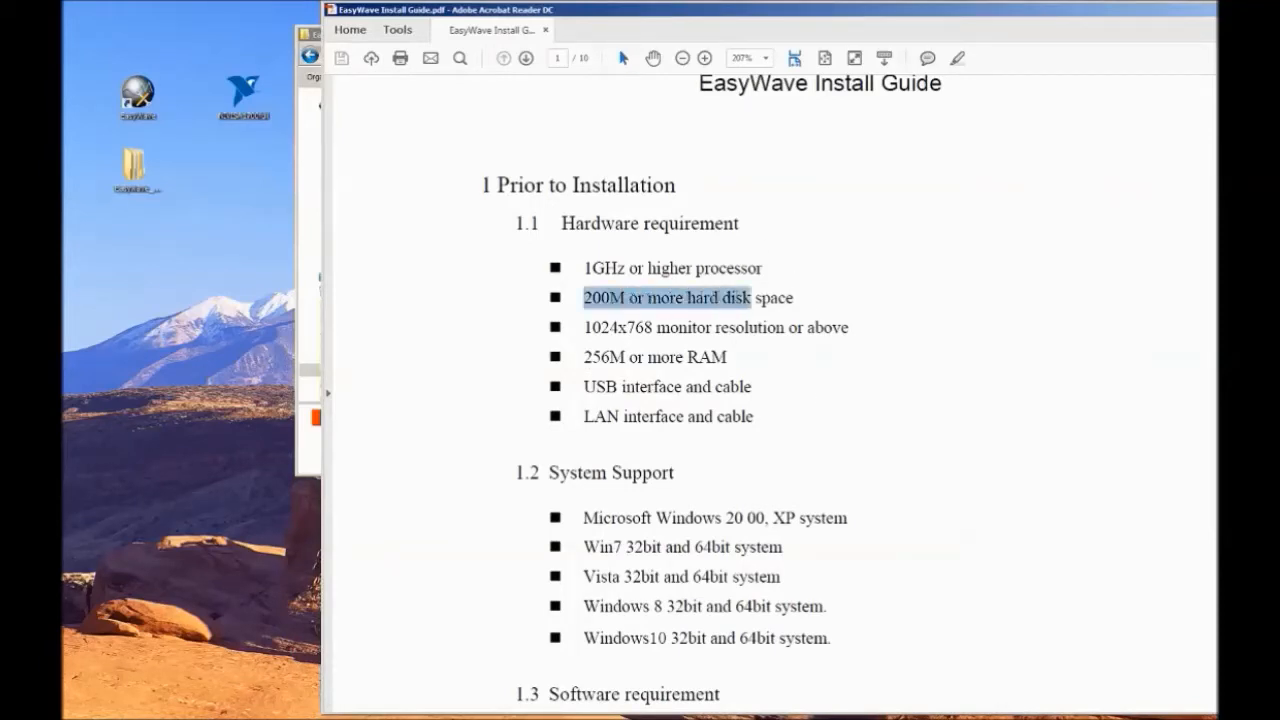
scroll(down, 3)
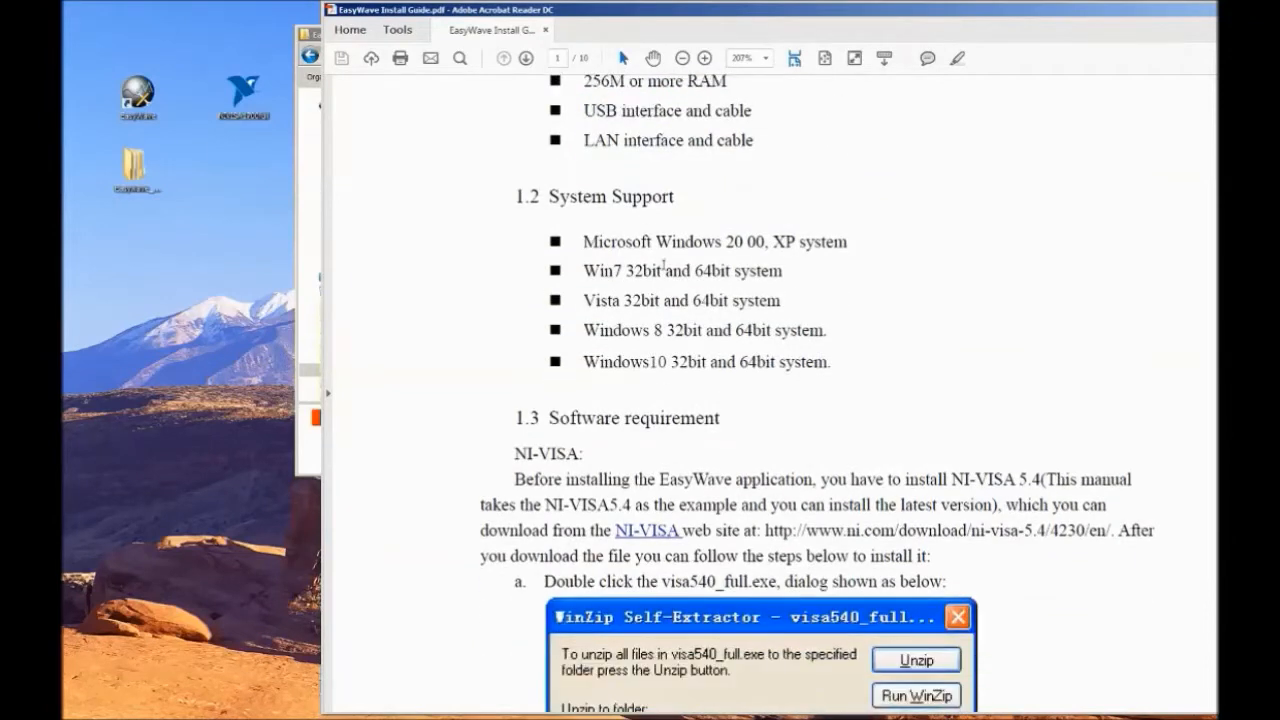
mouse_move(828, 310)
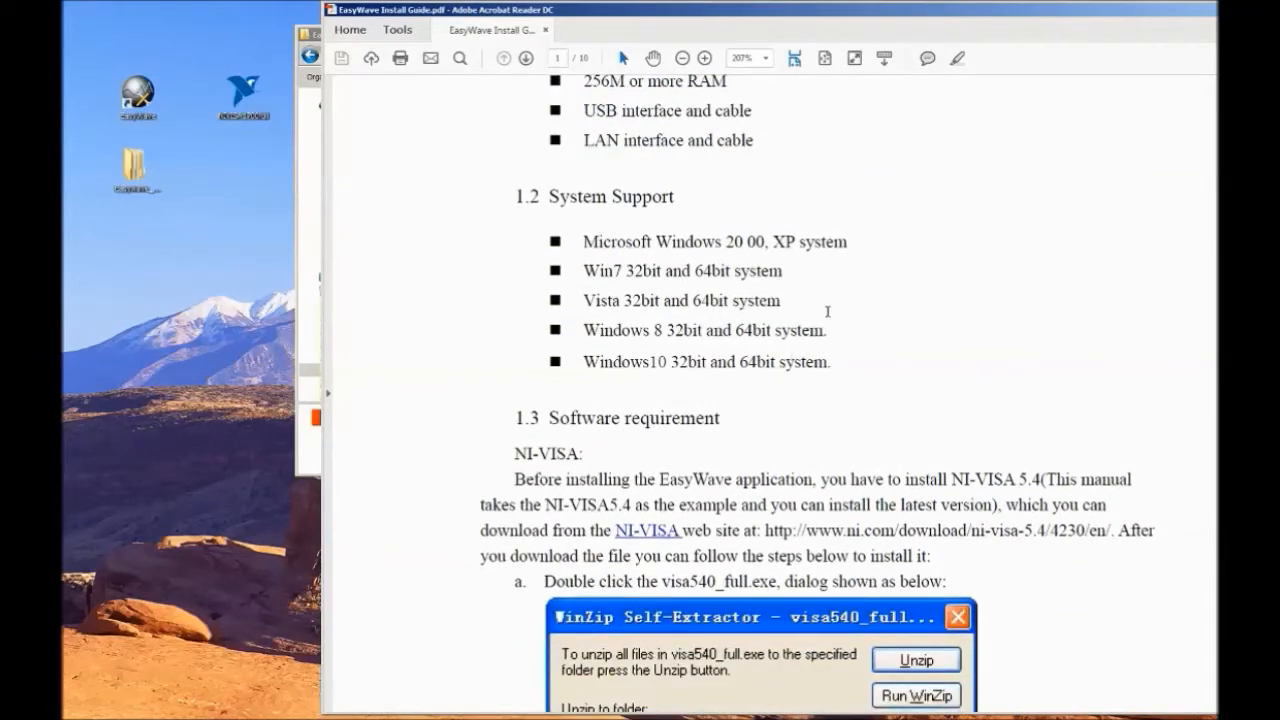
scroll(down, 3)
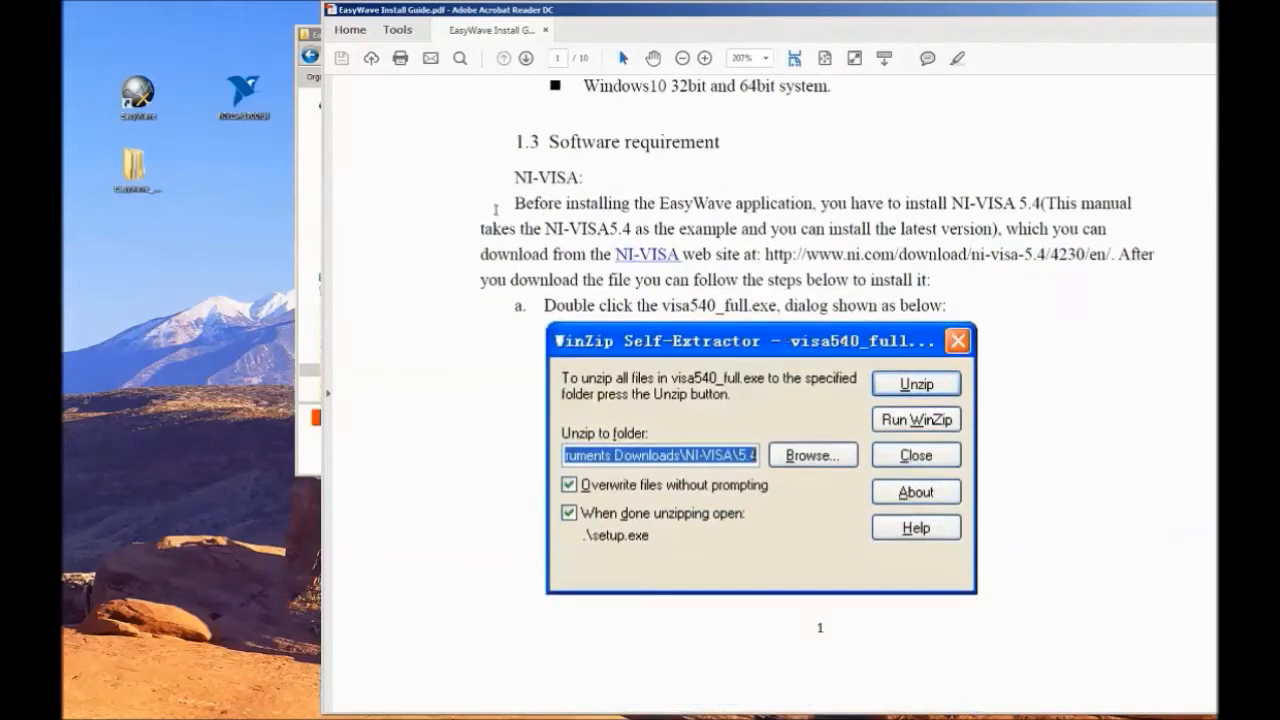
mouse_move(976, 148)
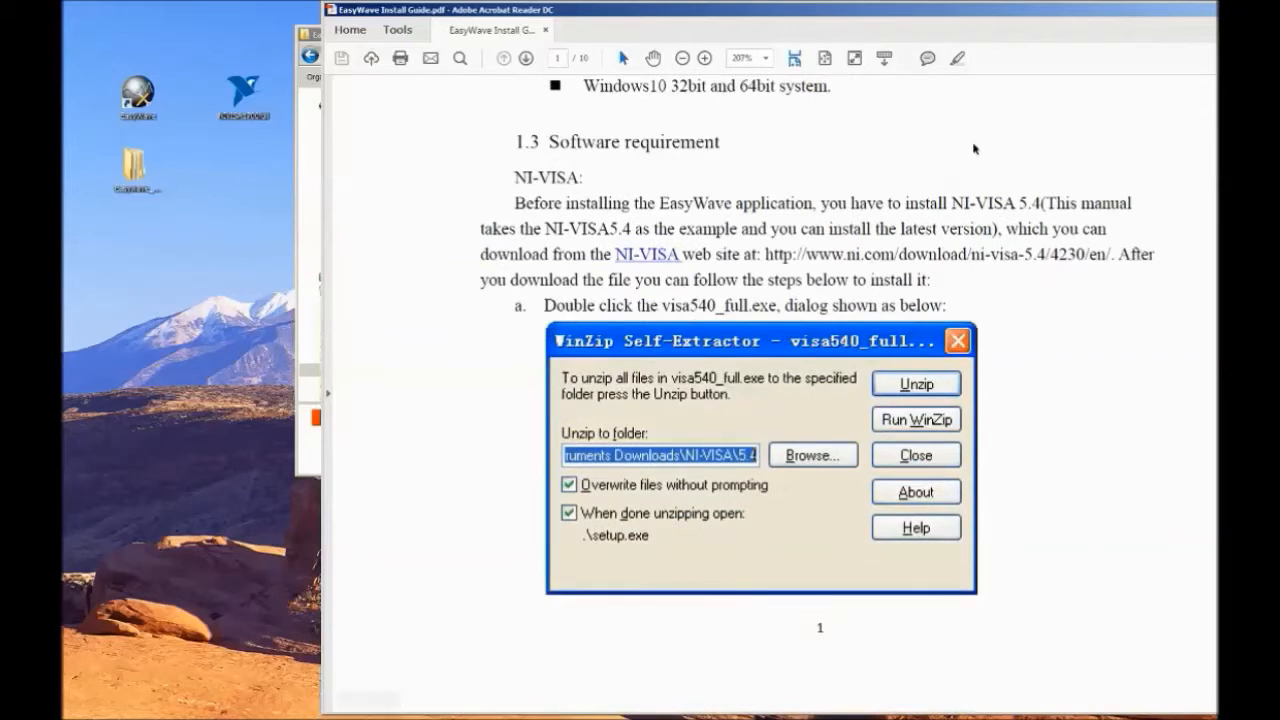
double_click(546, 176)
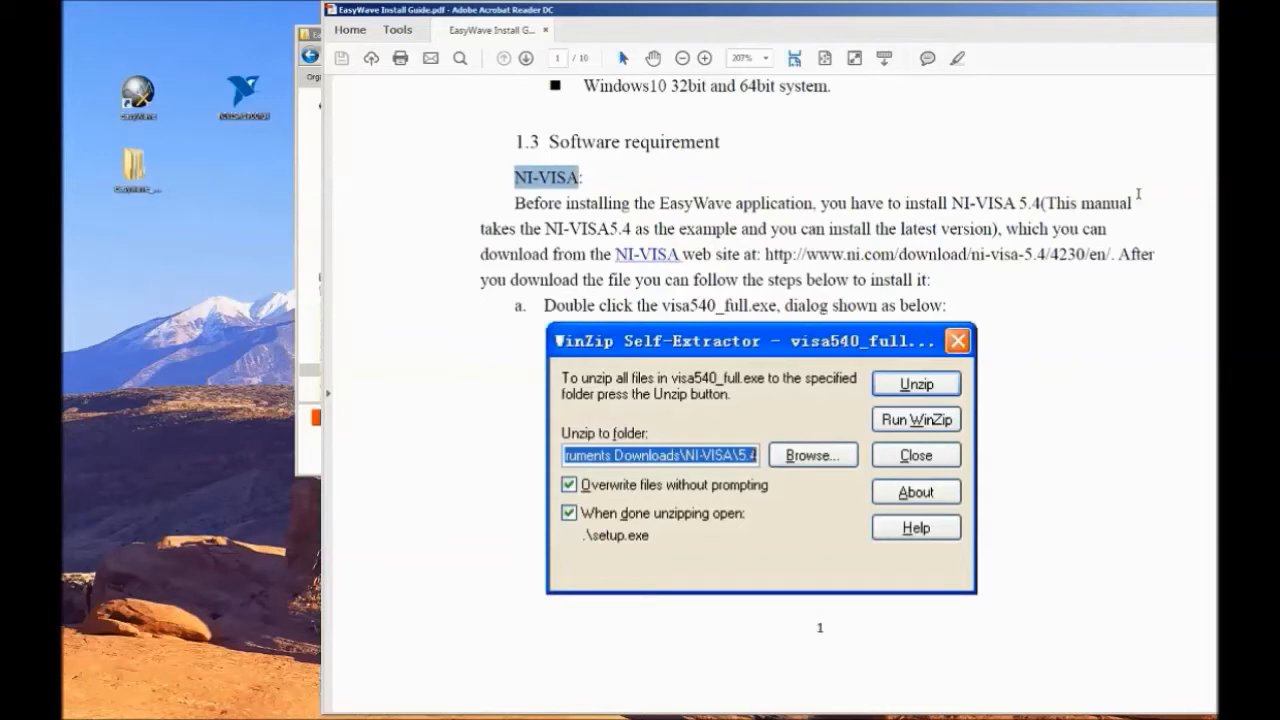
mouse_move(822, 264)
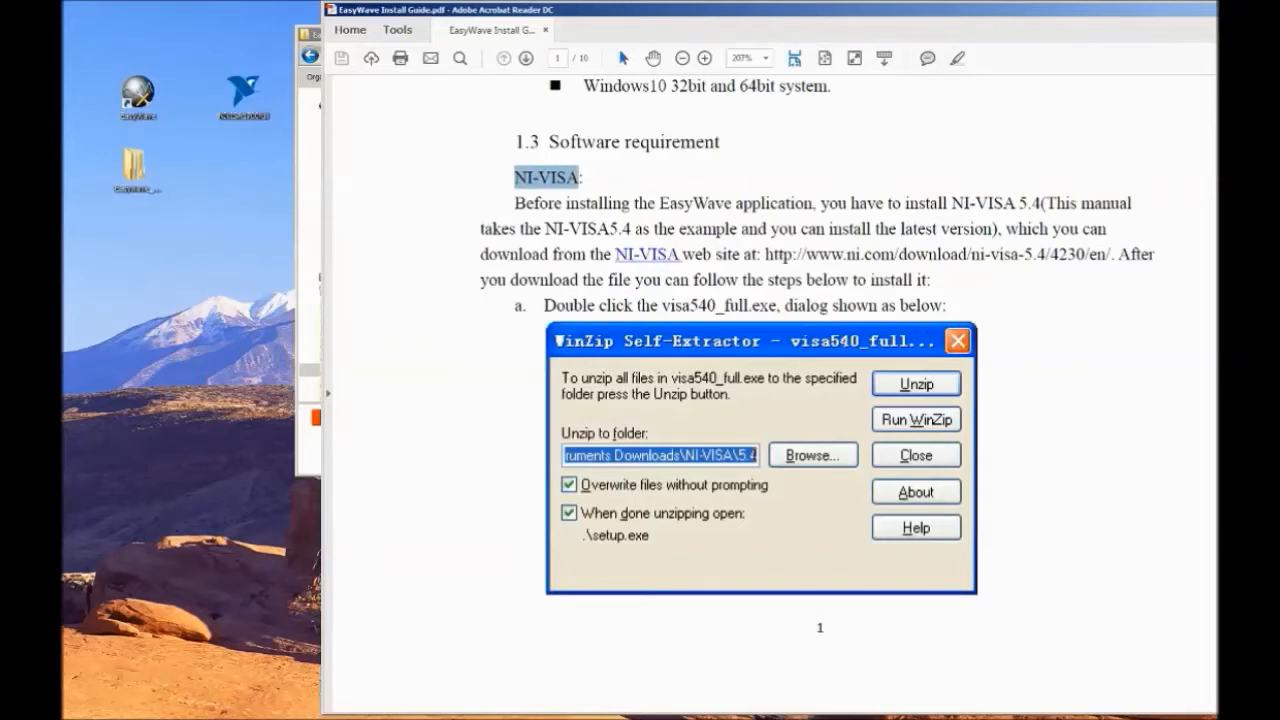
mouse_move(978, 190)
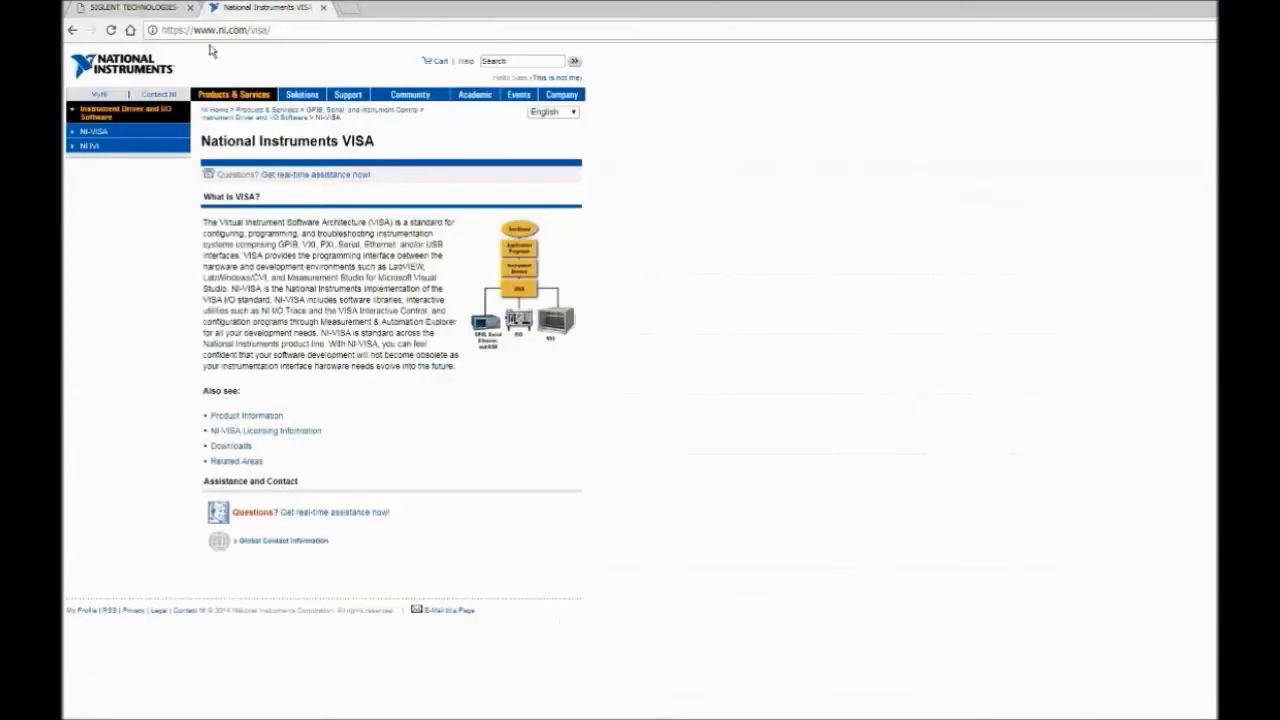
mouse_move(264, 430)
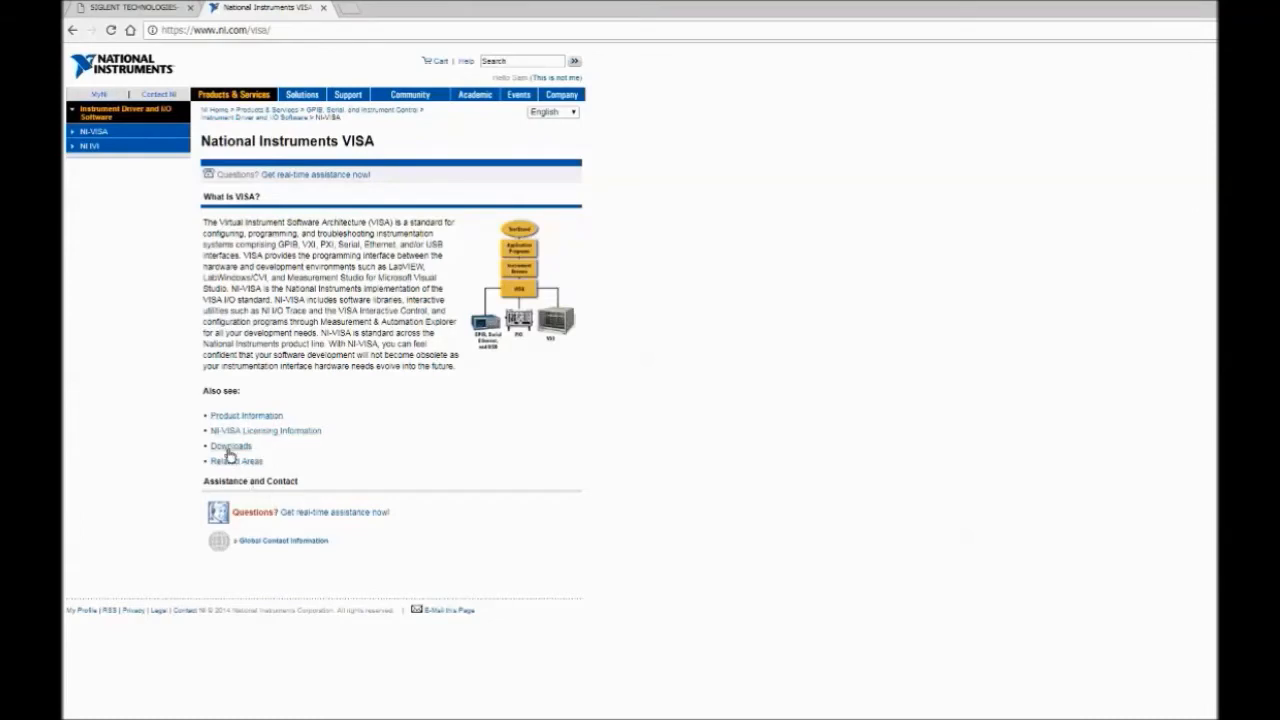
Go to the Downloads link on the NI-VISA page
click(230, 446)
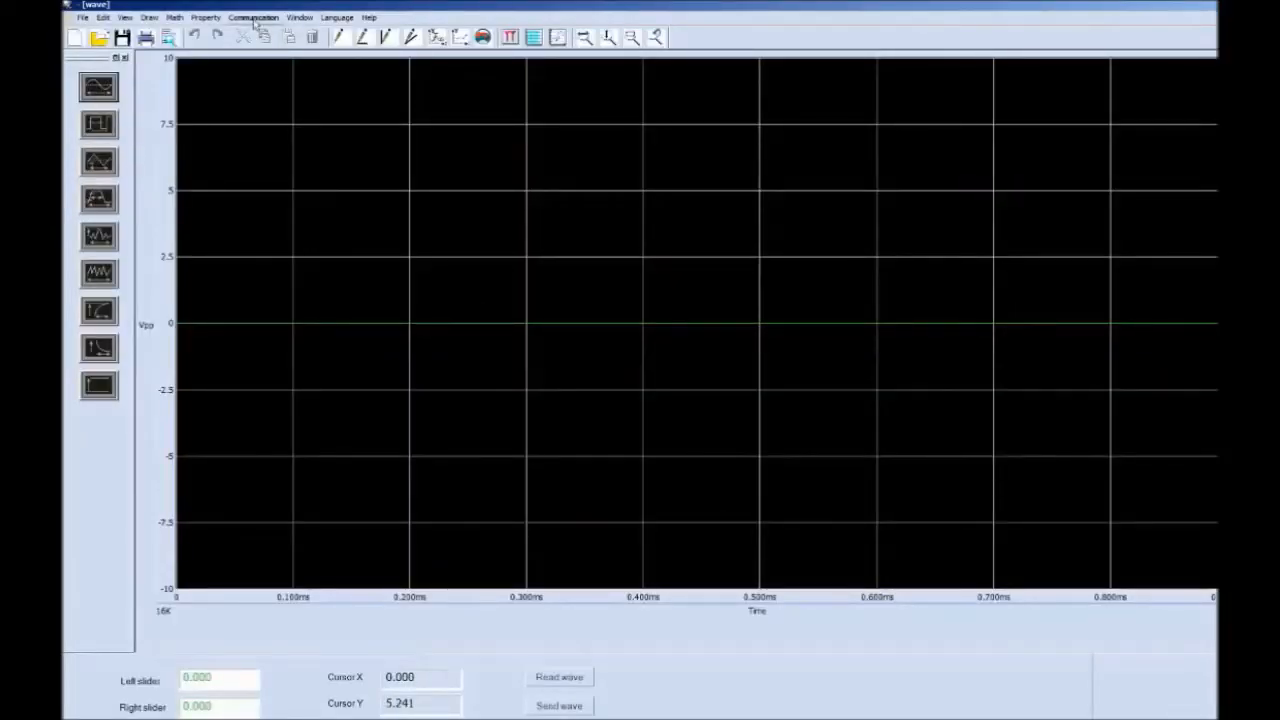
mouse_move(650, 292)
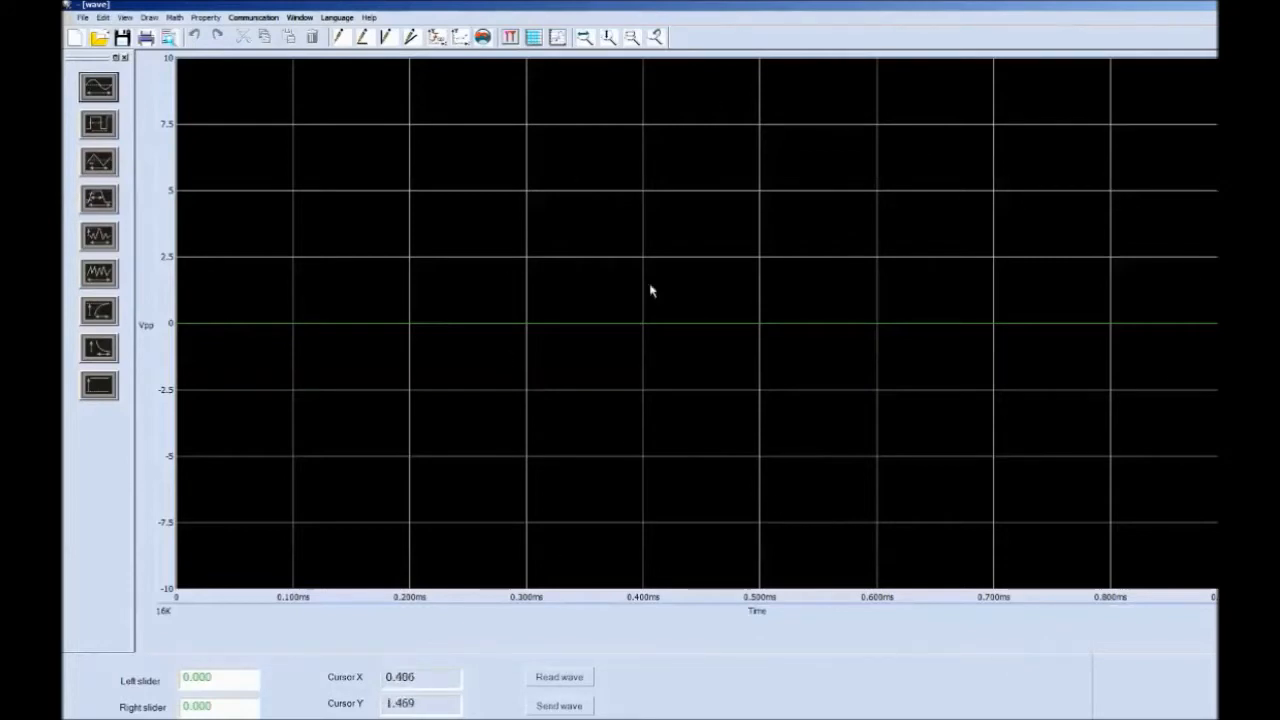
Bring up the Standard waveform dialog with a sine preview
click(98, 88)
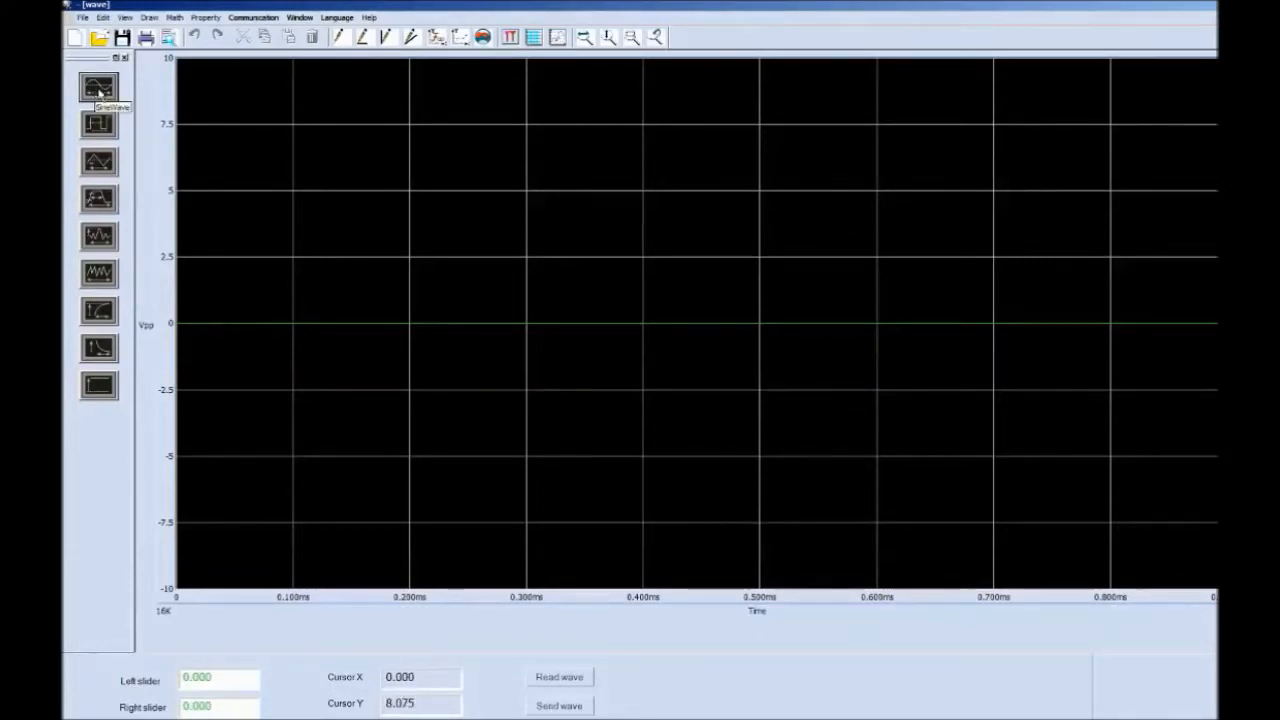
click(98, 88)
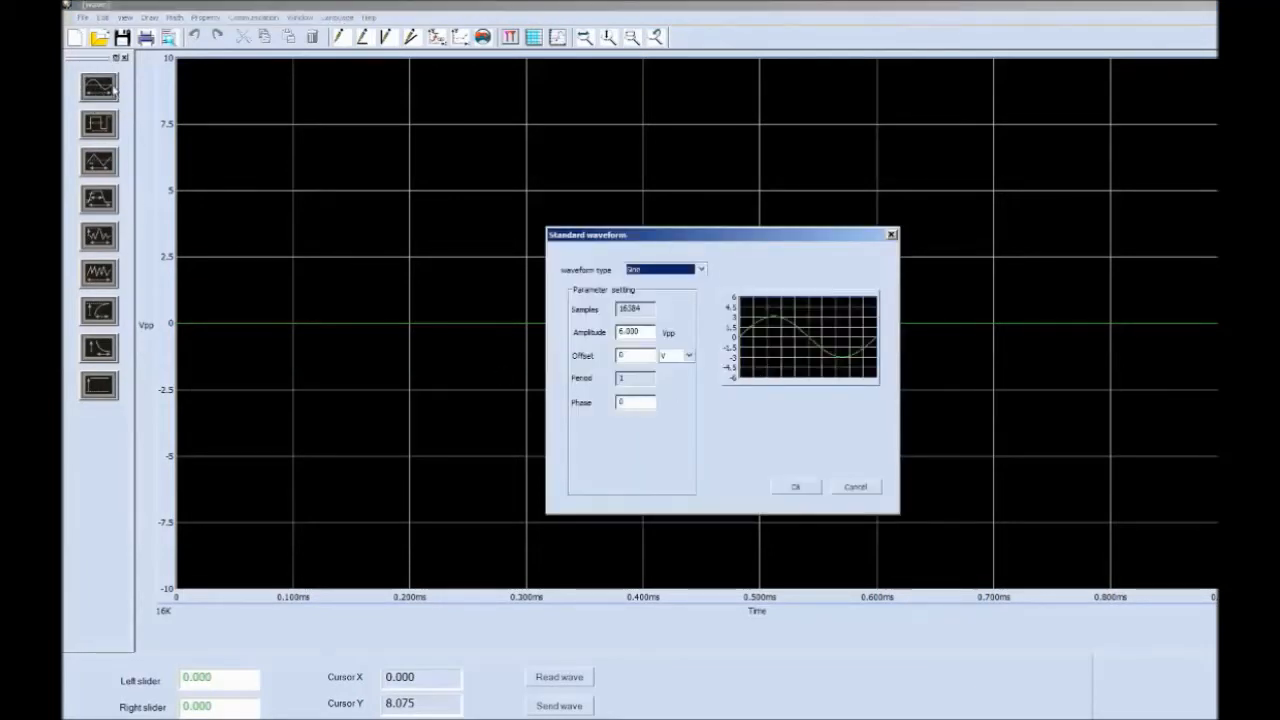
Try the square, ramp and DC waveform types and apply the settings to the plot
click(796, 488)
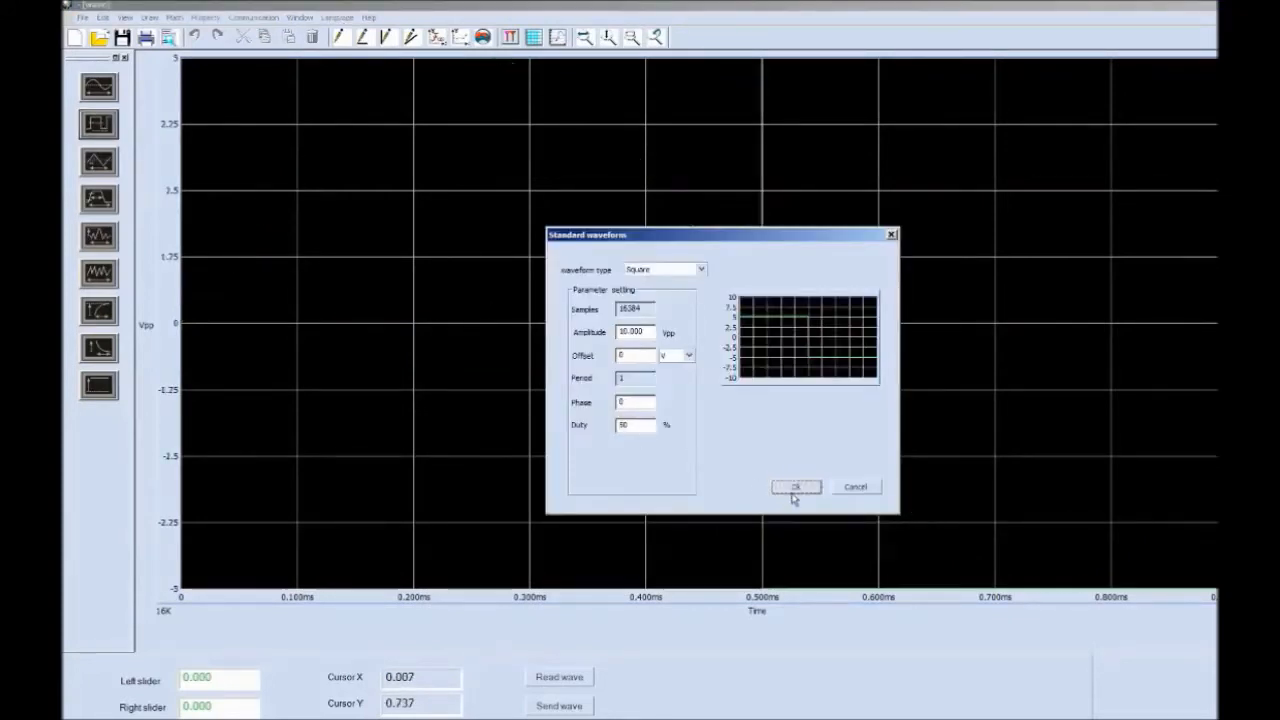
click(664, 268)
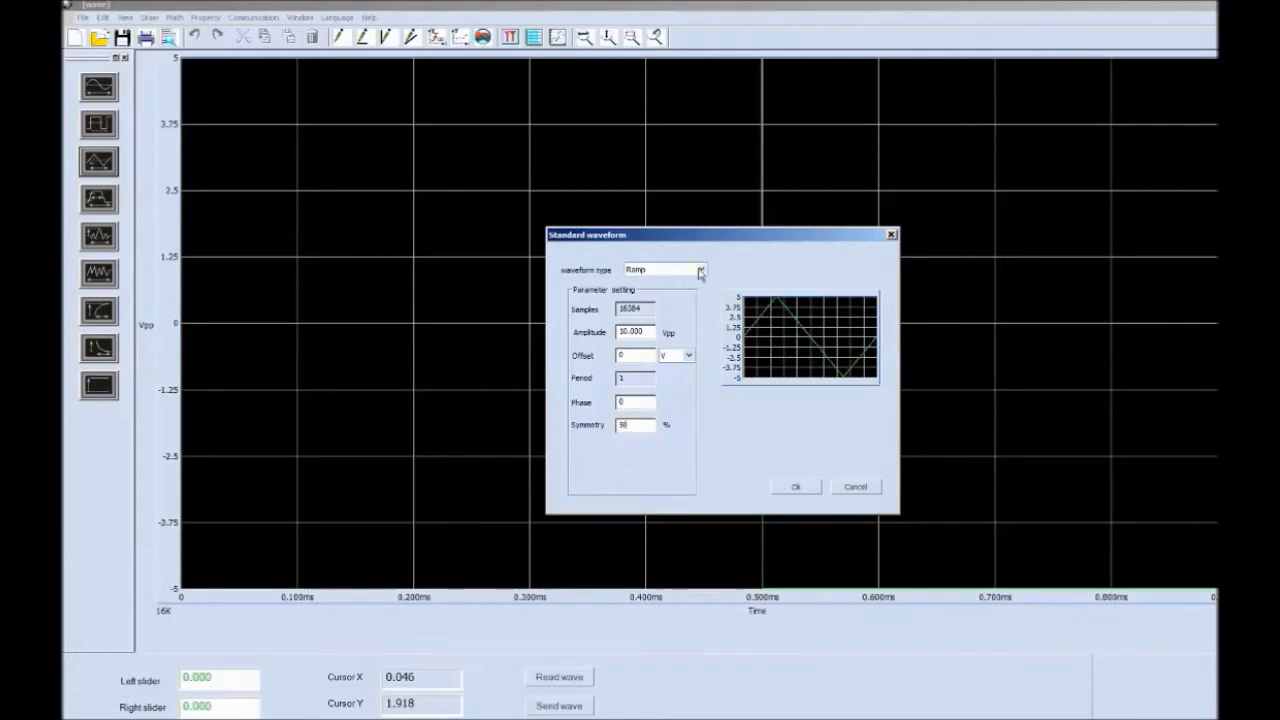
click(700, 270)
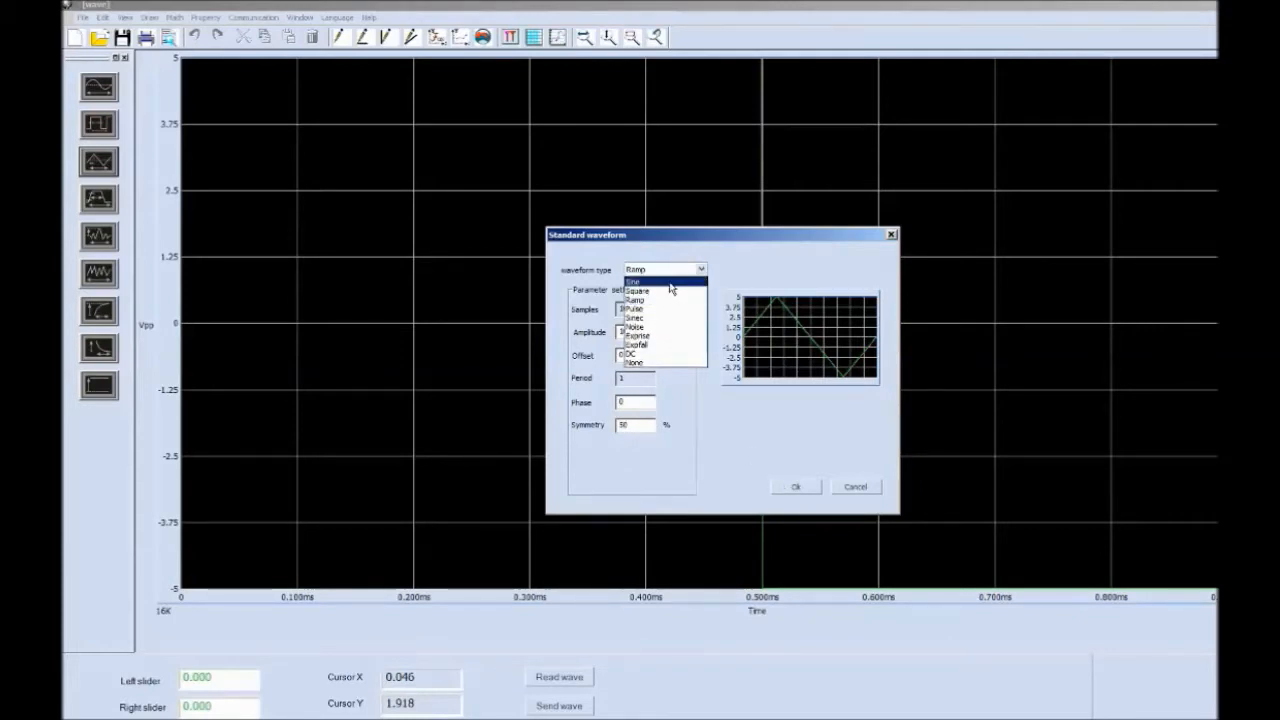
mouse_move(668, 344)
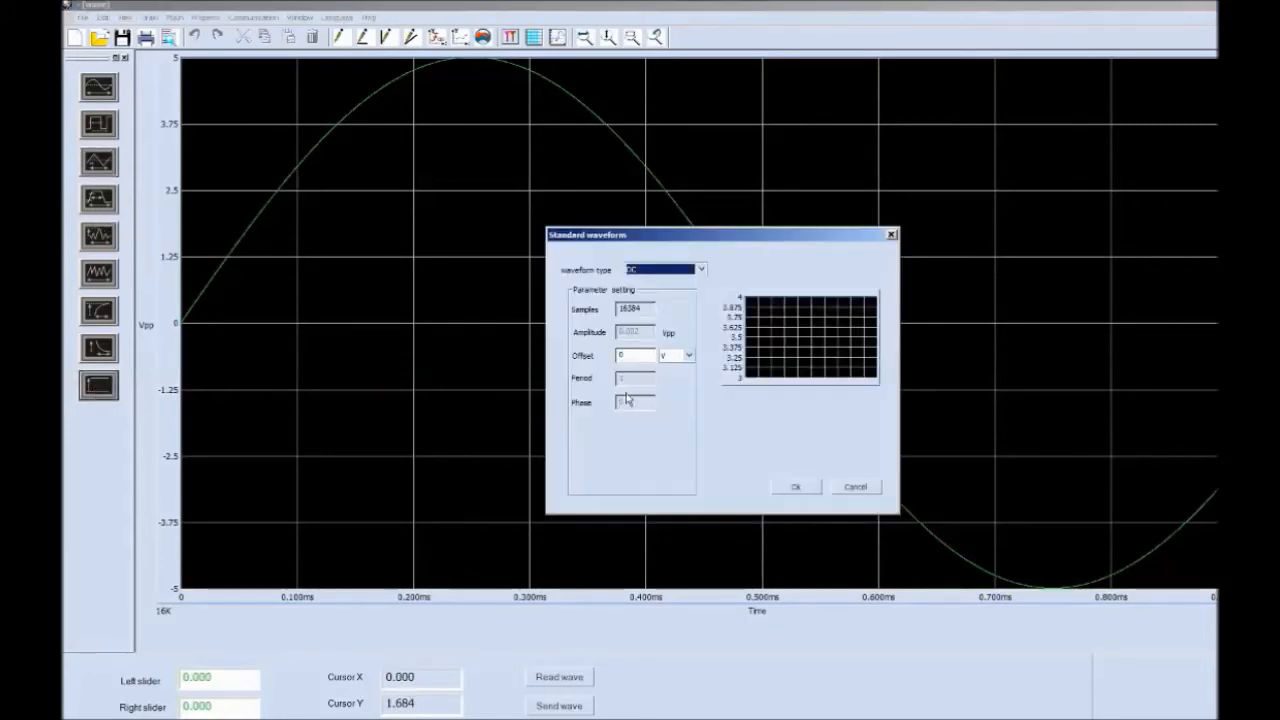
click(796, 488)
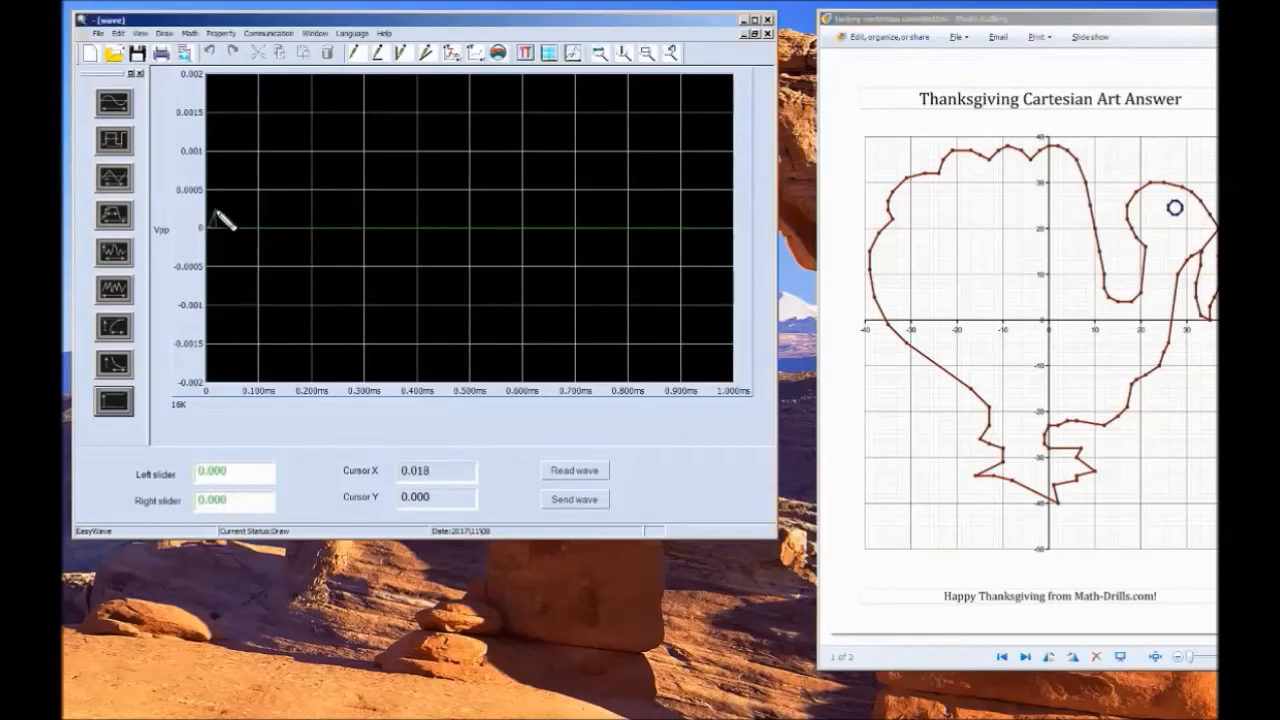
Freehand-draw the turkey outline's upper edge as a curve on the waveform grid
drag(212, 224, 258, 168)
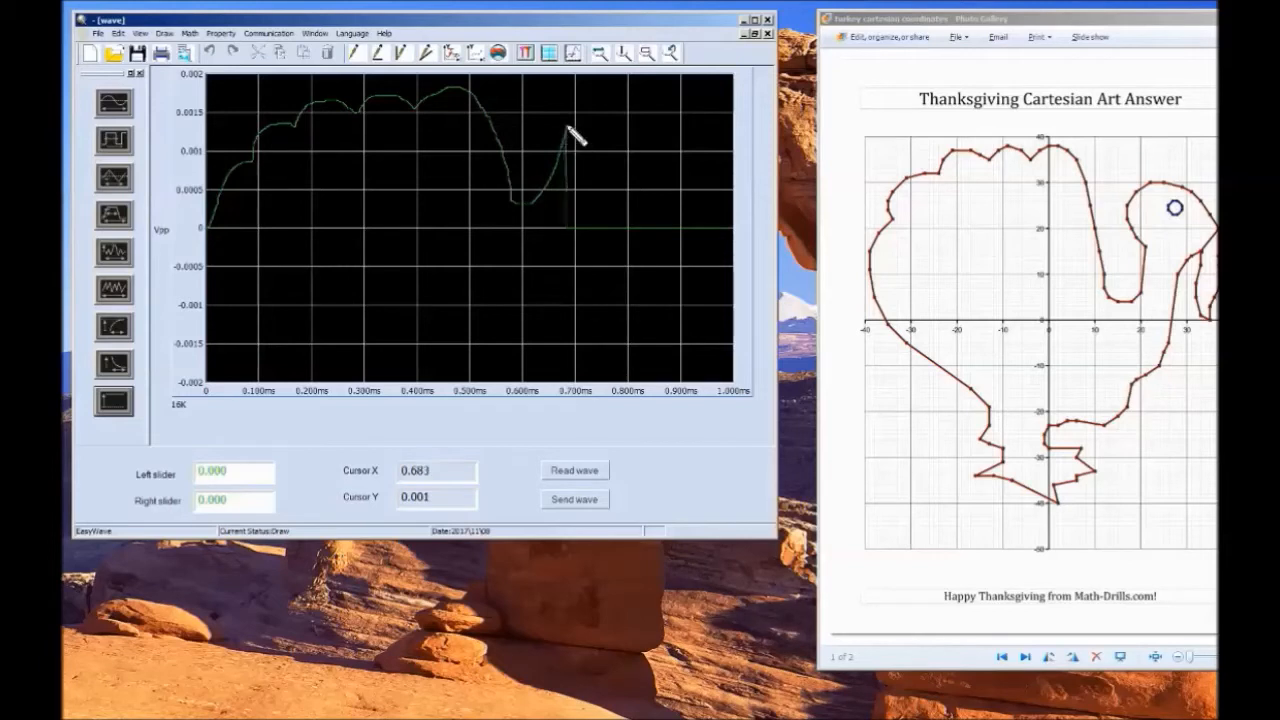
mouse_move(620, 110)
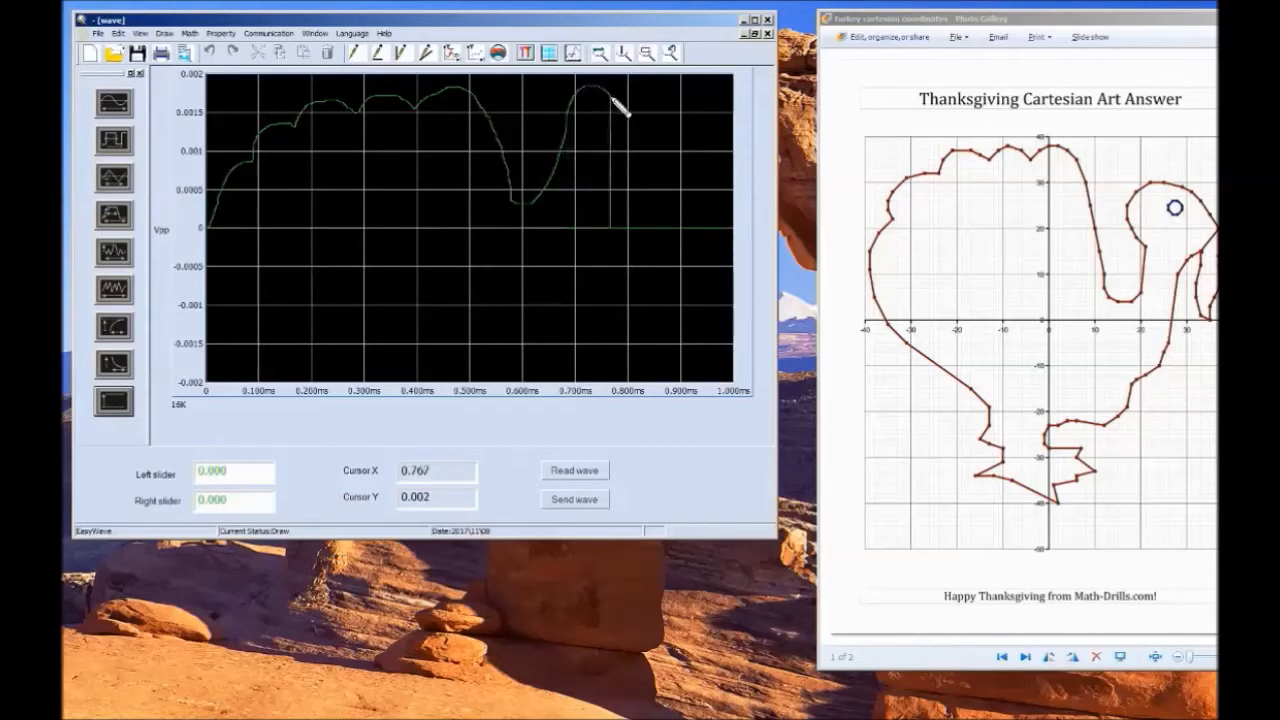
mouse_move(656, 136)
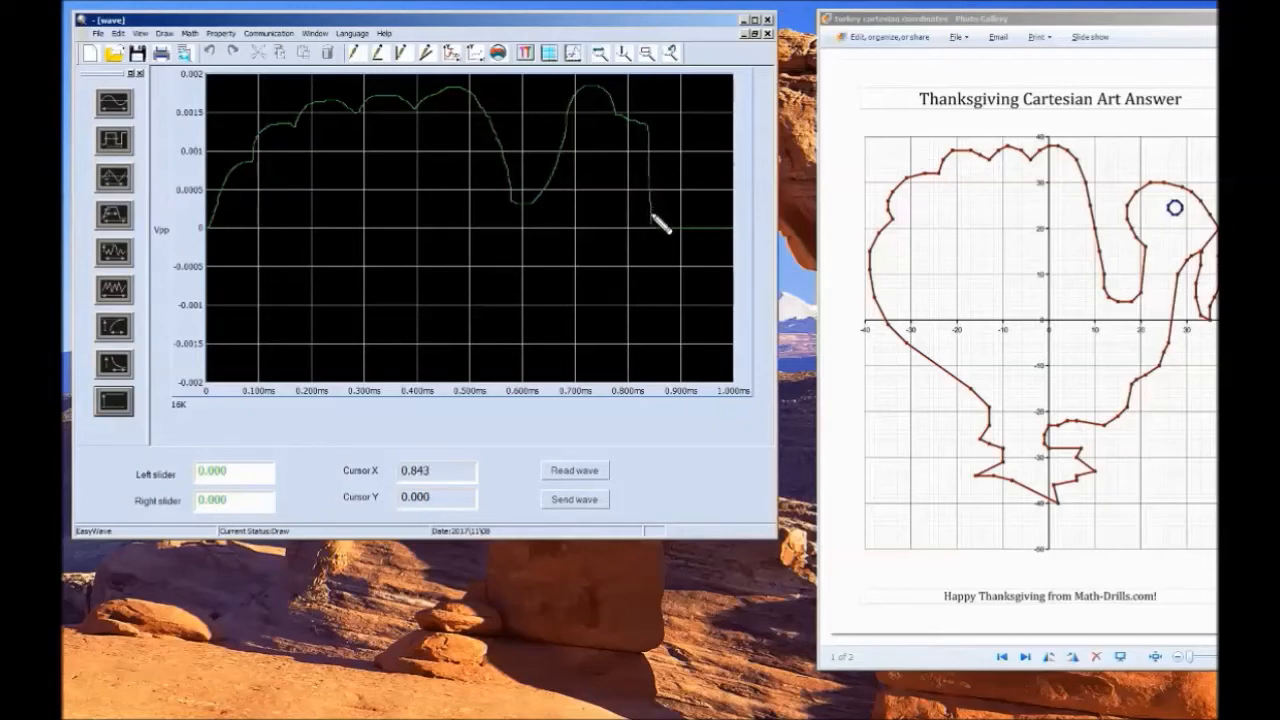
mouse_move(662, 238)
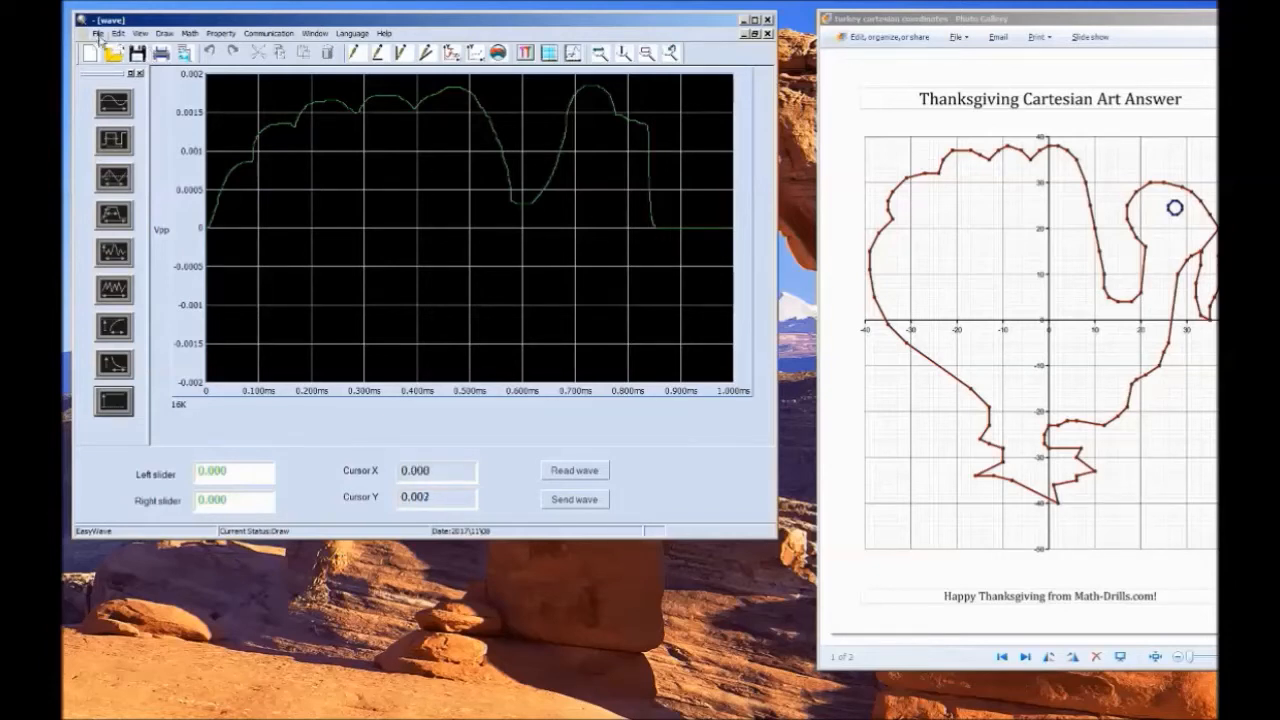
Save the waveform as CSV with the Desktop as the target location
click(98, 32)
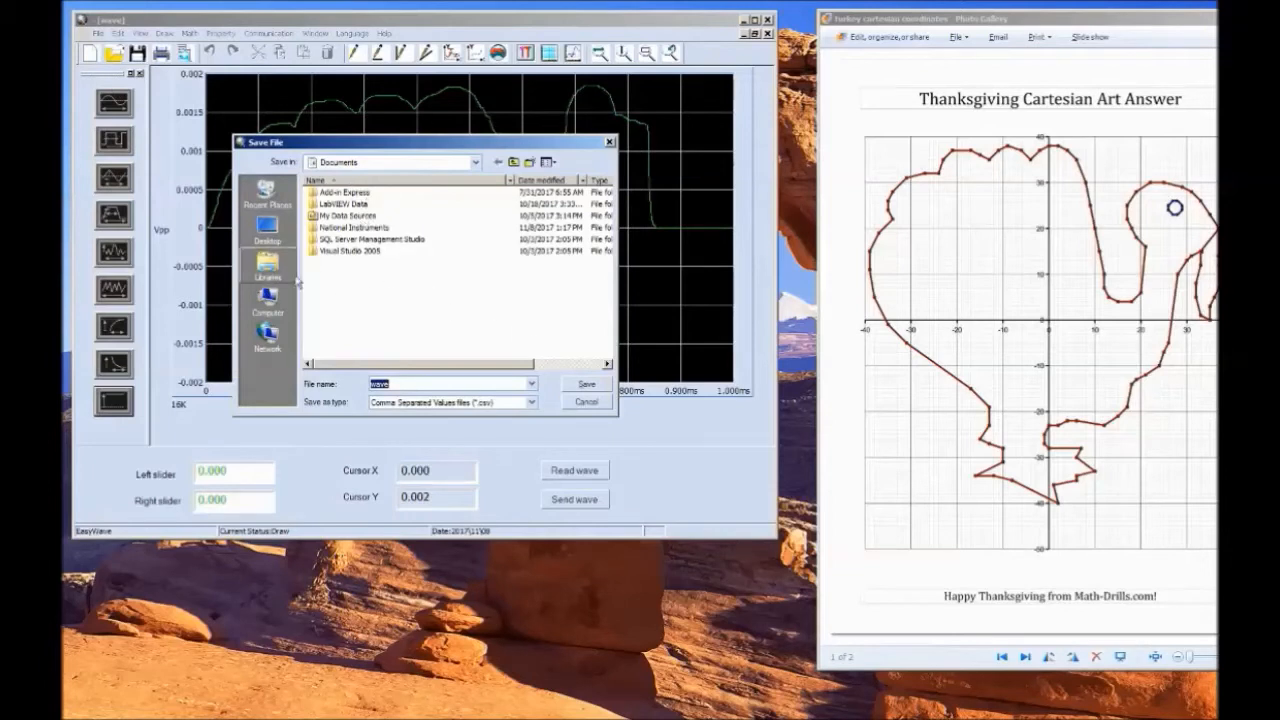
mouse_move(266, 224)
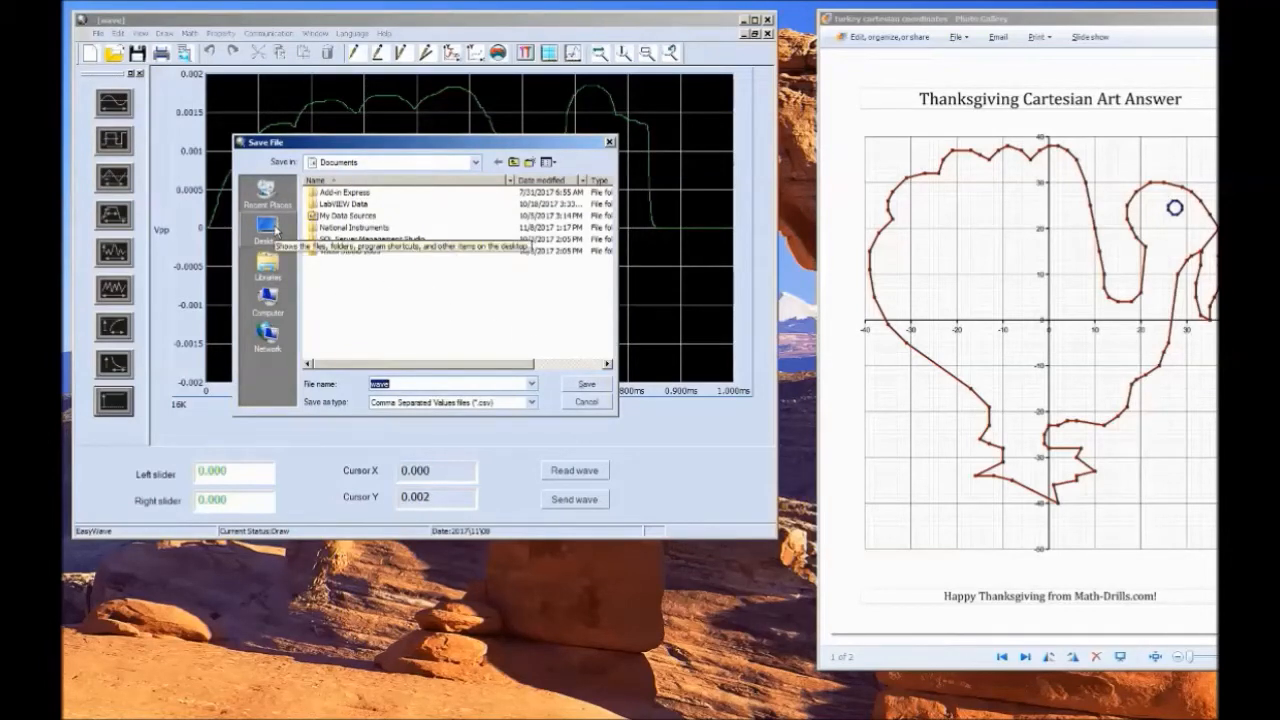
click(266, 224)
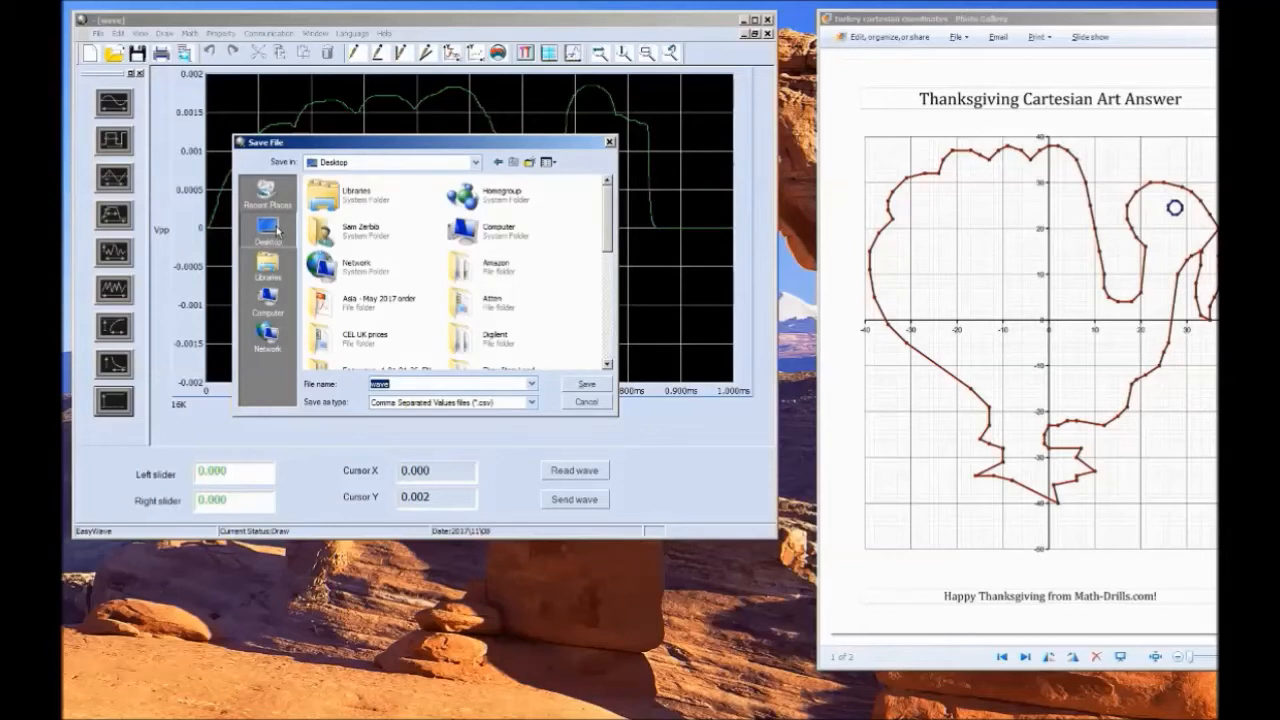
mouse_move(620, 158)
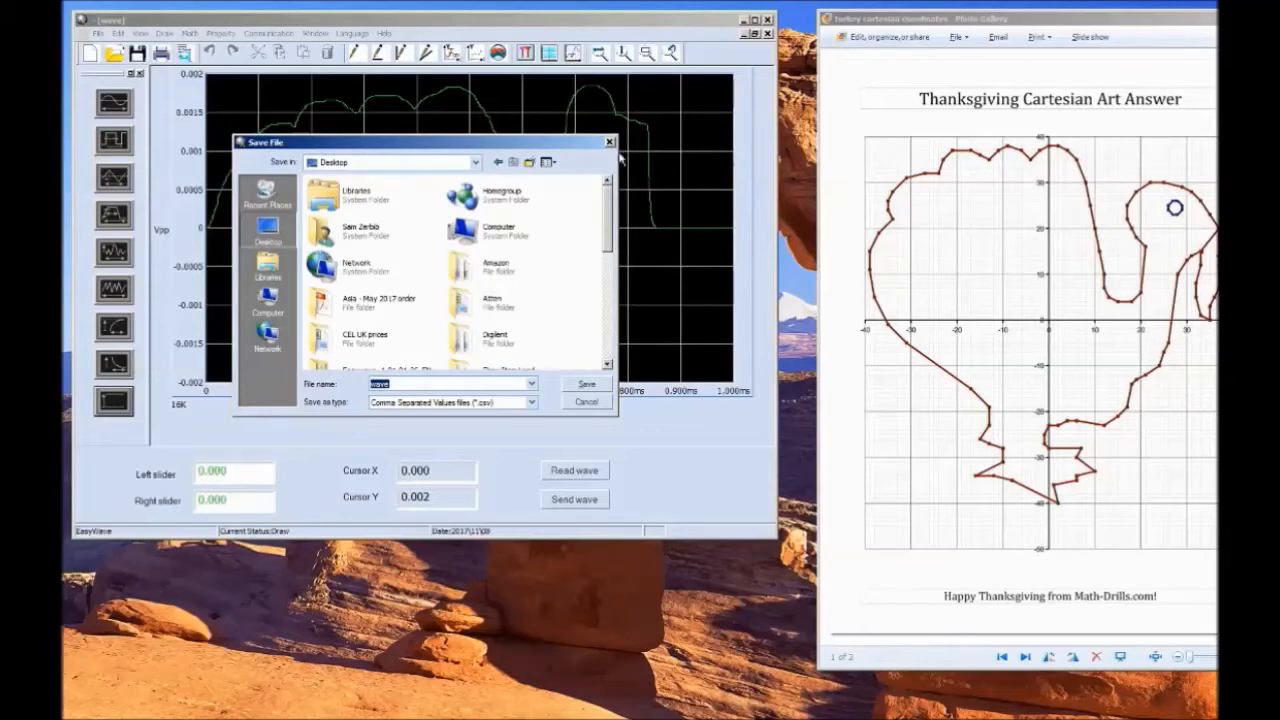